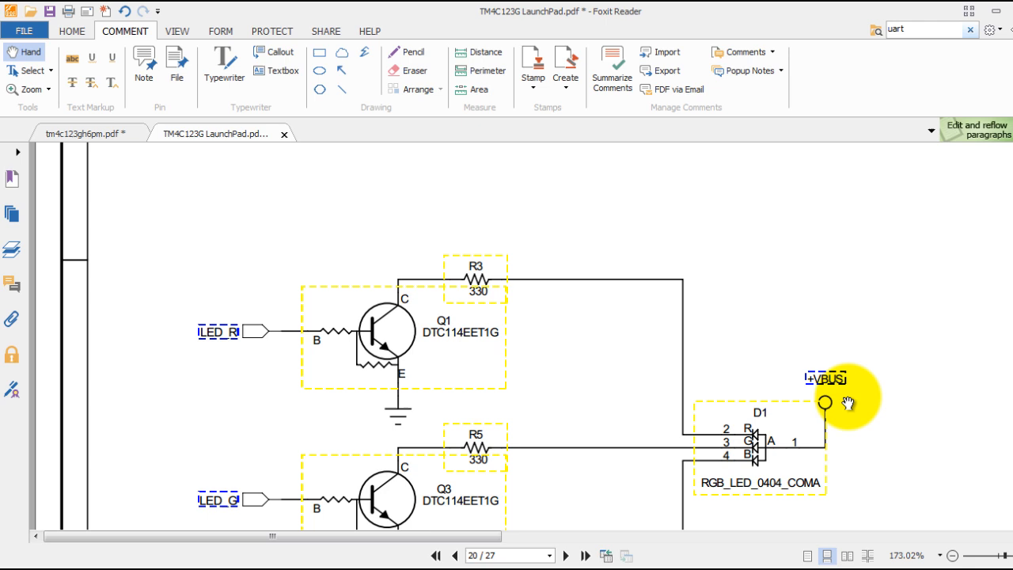
pyautogui.moveTo(433, 371)
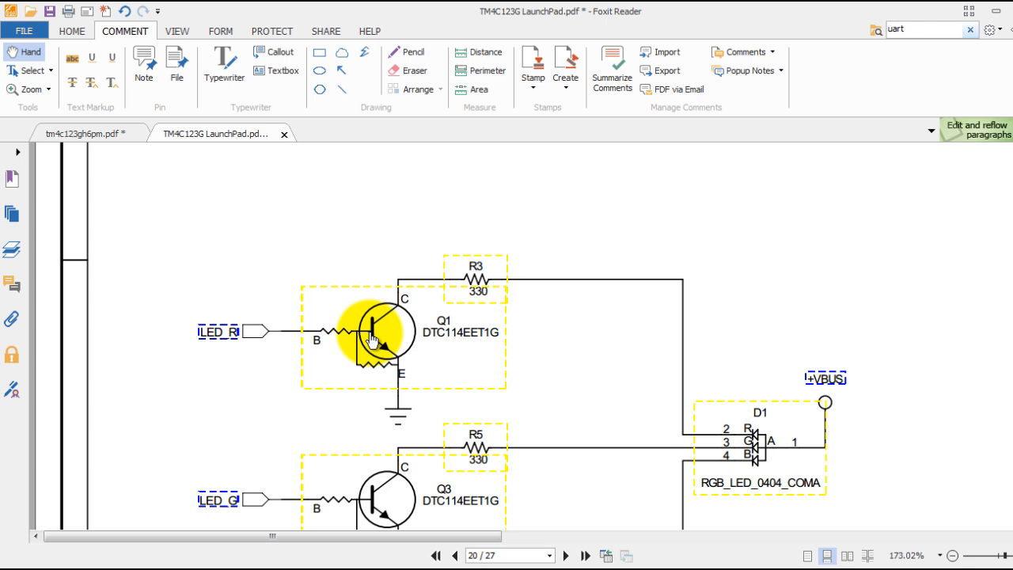
pyautogui.moveTo(354, 340)
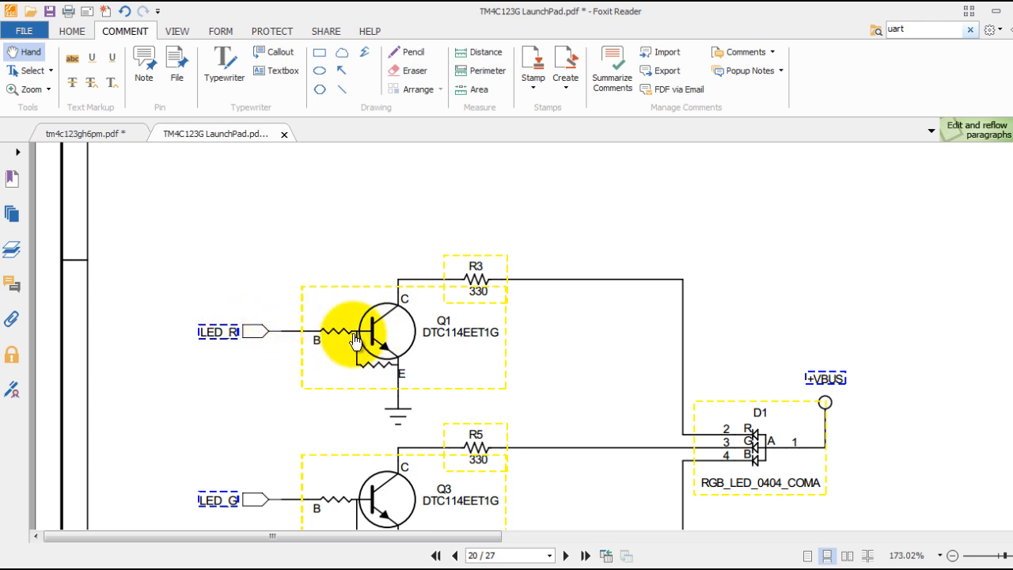
pyautogui.moveTo(376, 337)
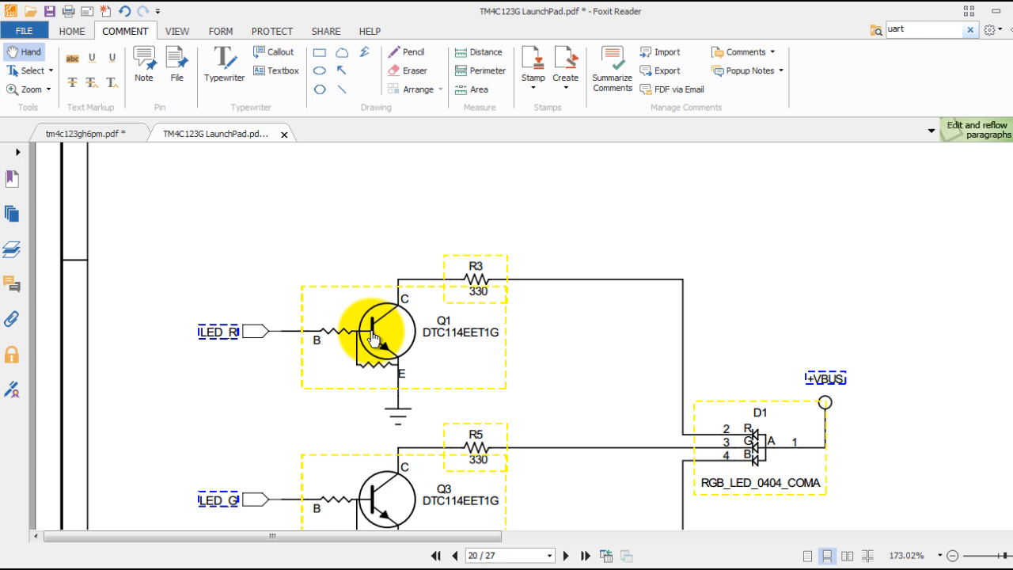
pyautogui.moveTo(750, 444)
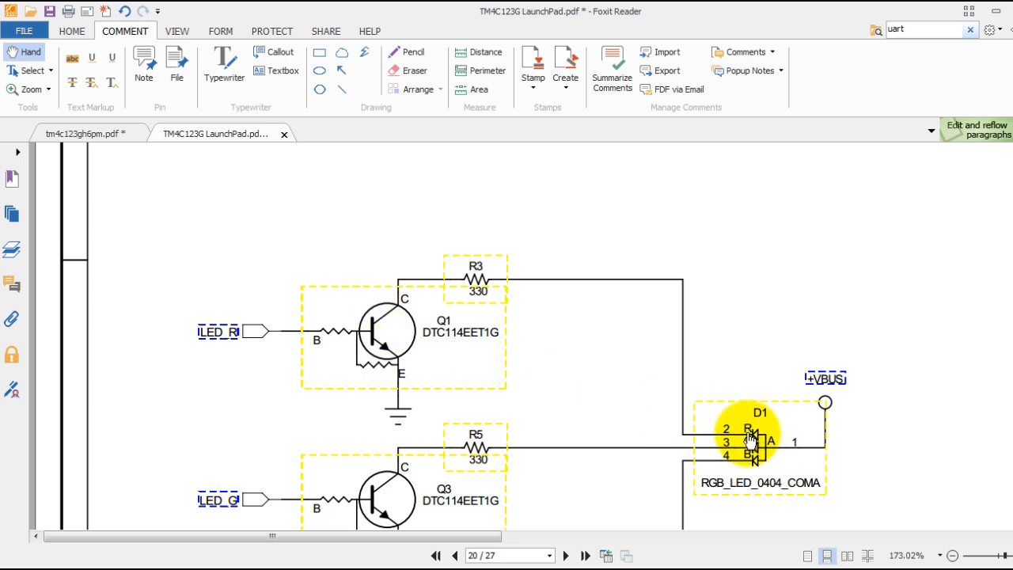
pyautogui.moveTo(321, 339)
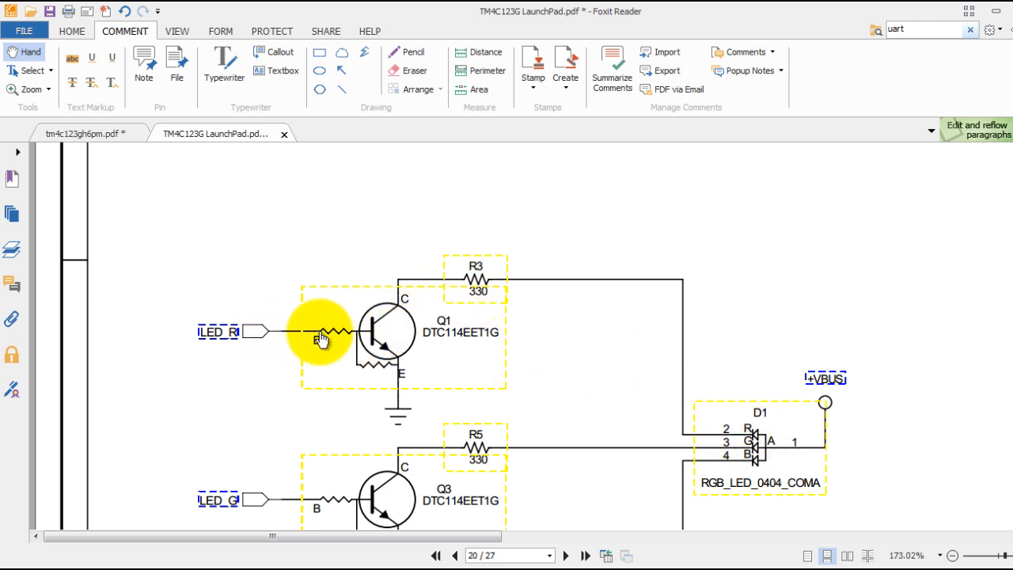
pyautogui.moveTo(372, 340)
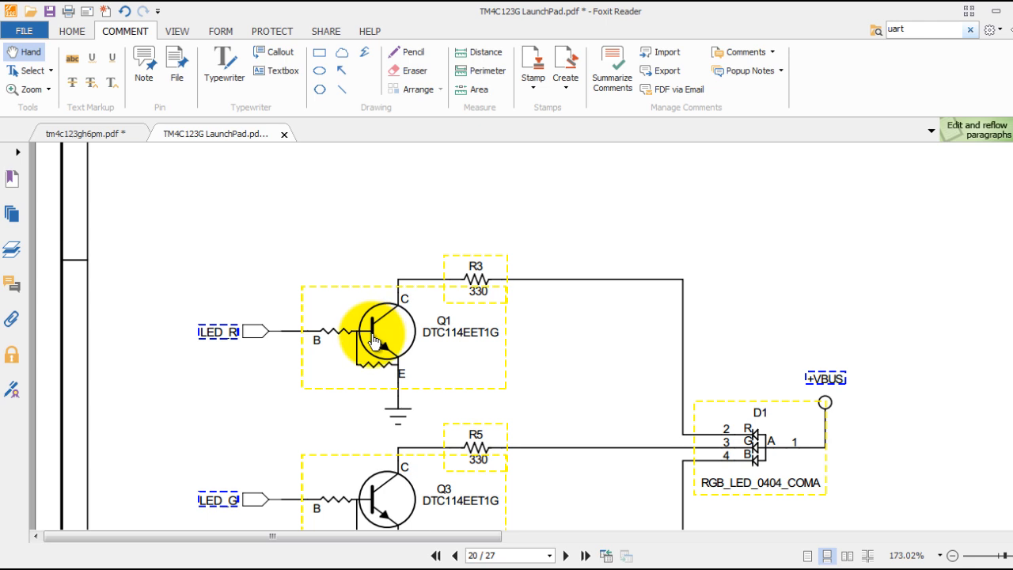
pyautogui.moveTo(275, 263)
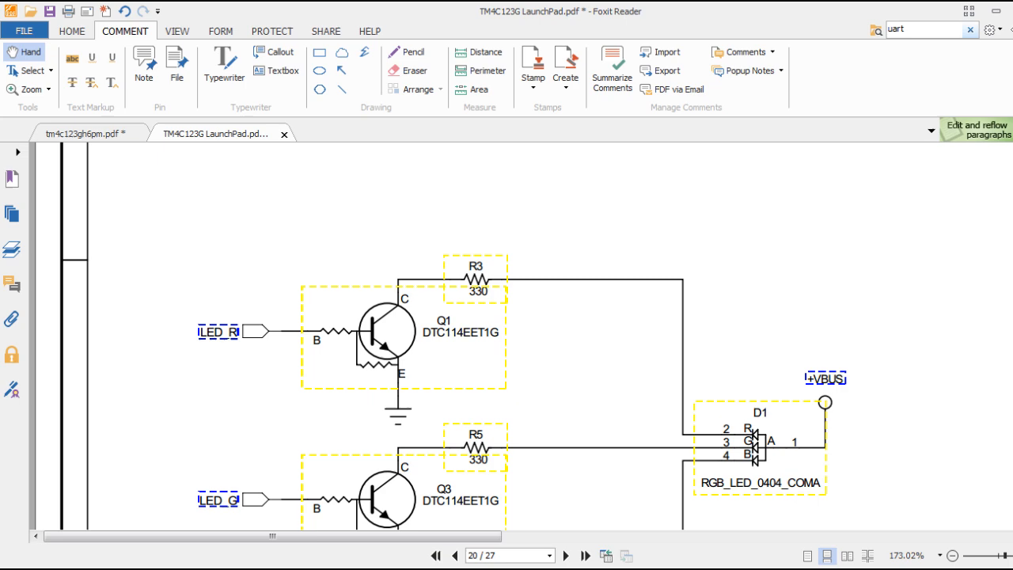
# Step: Pan the LaunchPad schematic down to the TM4C123G pin block showing PF1, PF2 and PF3
pyautogui.click(550, 291)
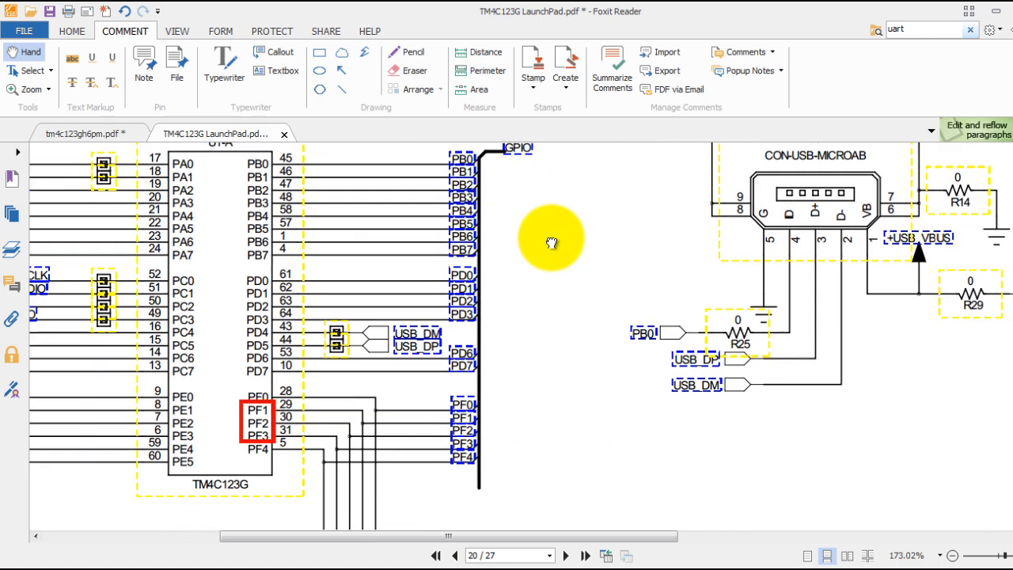
pyautogui.scroll(-3)
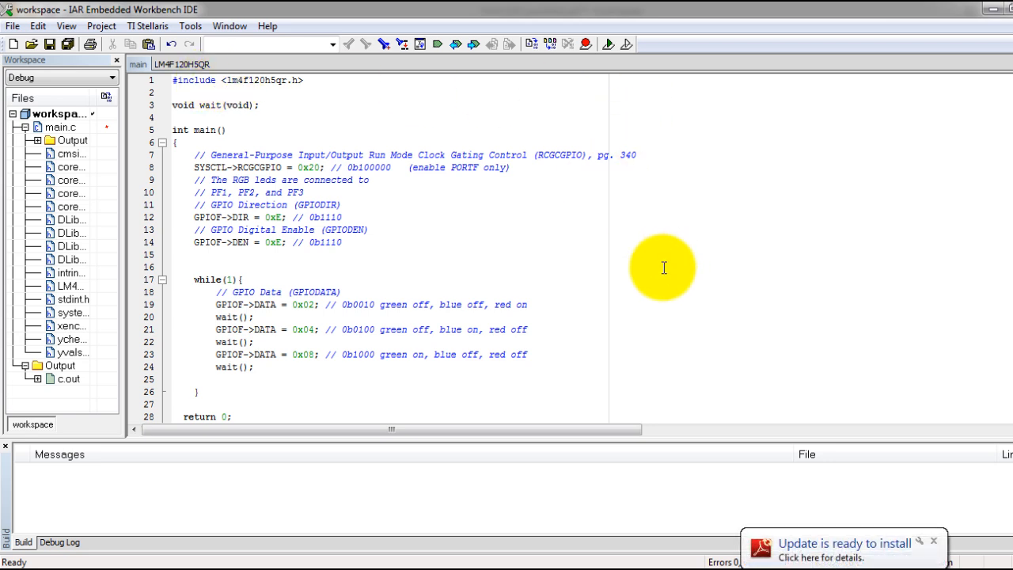
pyautogui.moveTo(231, 89)
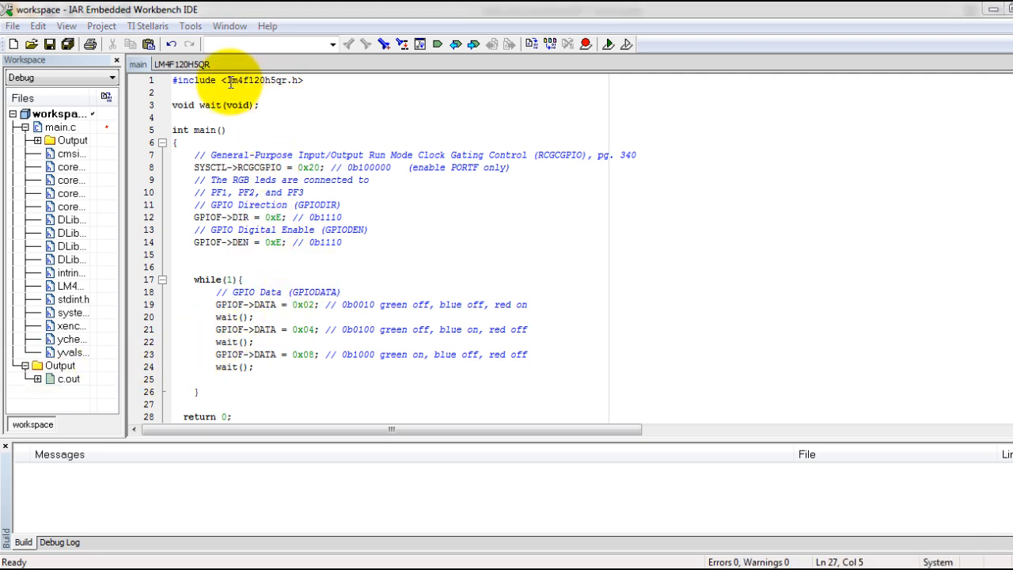
# Step: Walk through main.c: the header include, wait prototype, main's opening brace, and RCGCGPIO
pyautogui.doubleClick(261, 80)
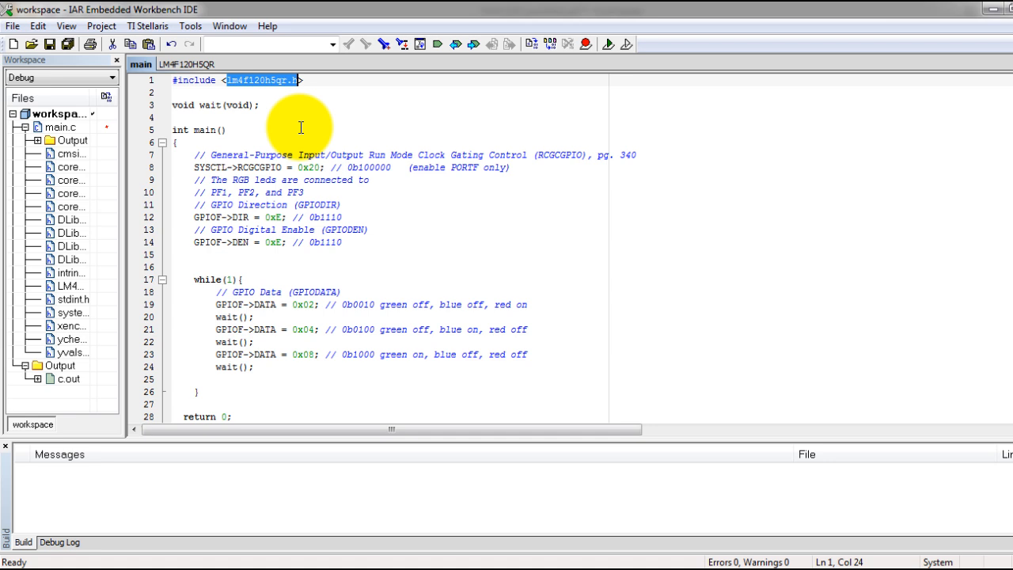
pyautogui.click(175, 105)
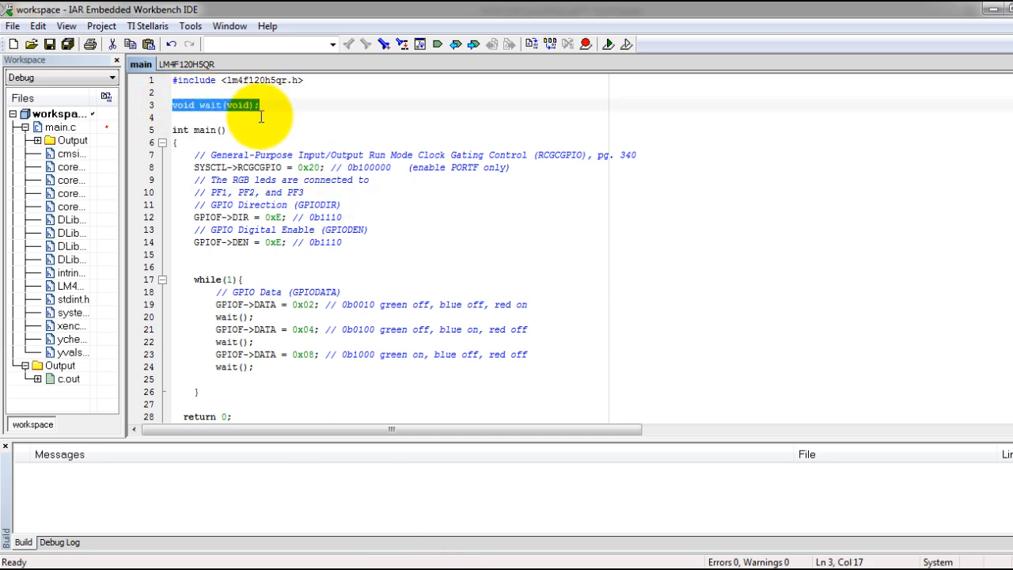
pyautogui.click(180, 143)
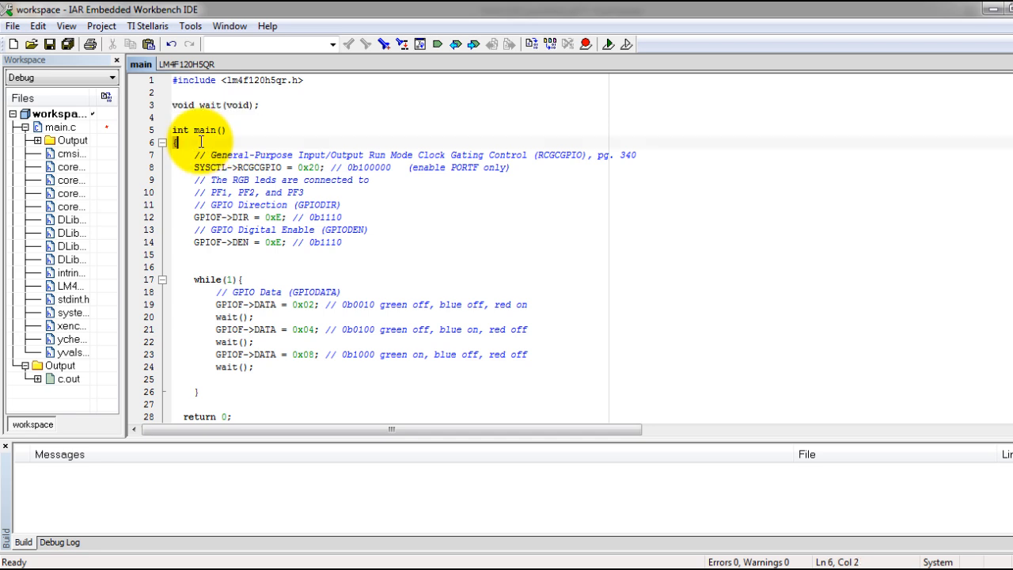
pyautogui.tripleClick(202, 129)
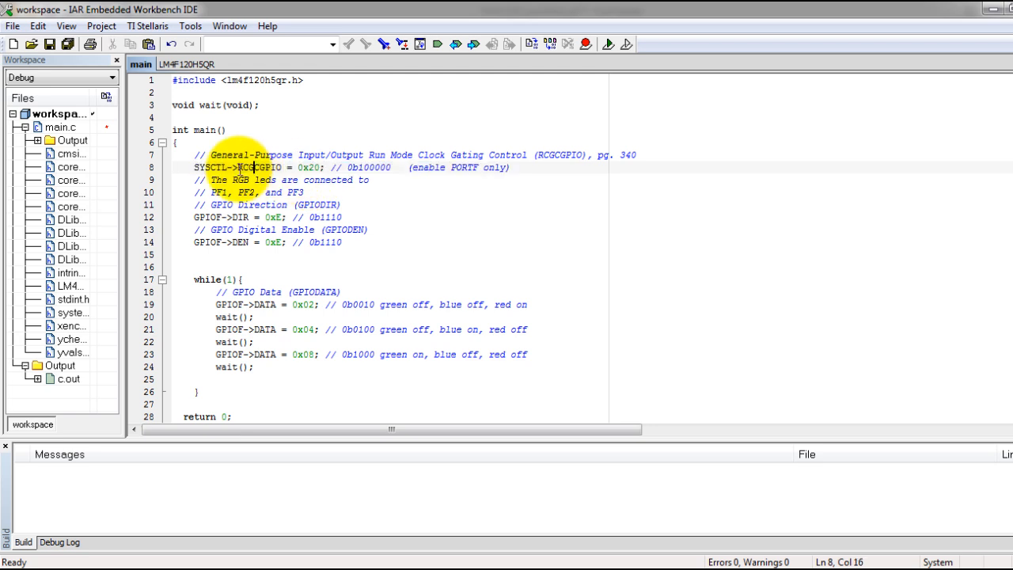
pyautogui.moveTo(252, 167)
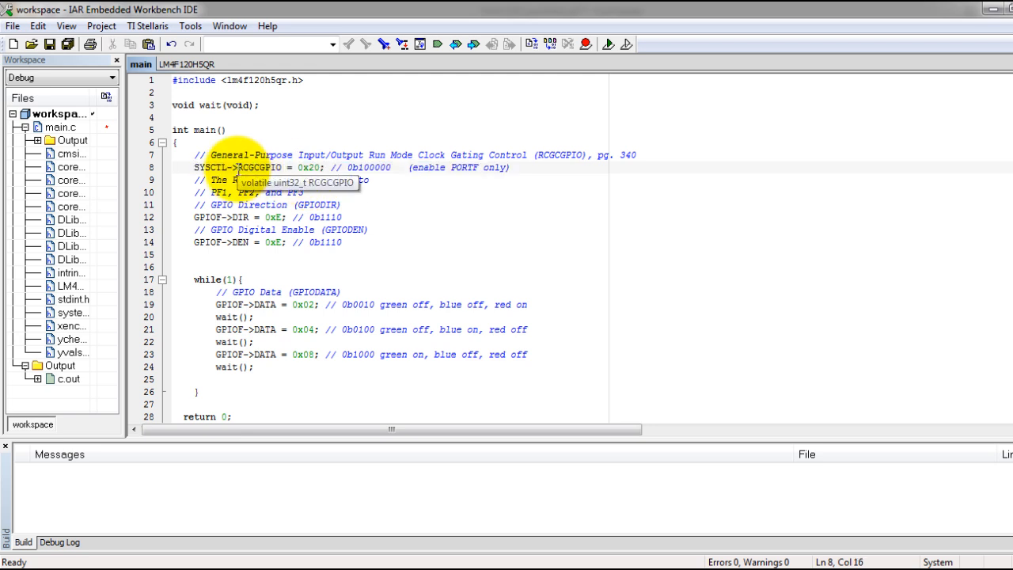
pyautogui.doubleClick(258, 167)
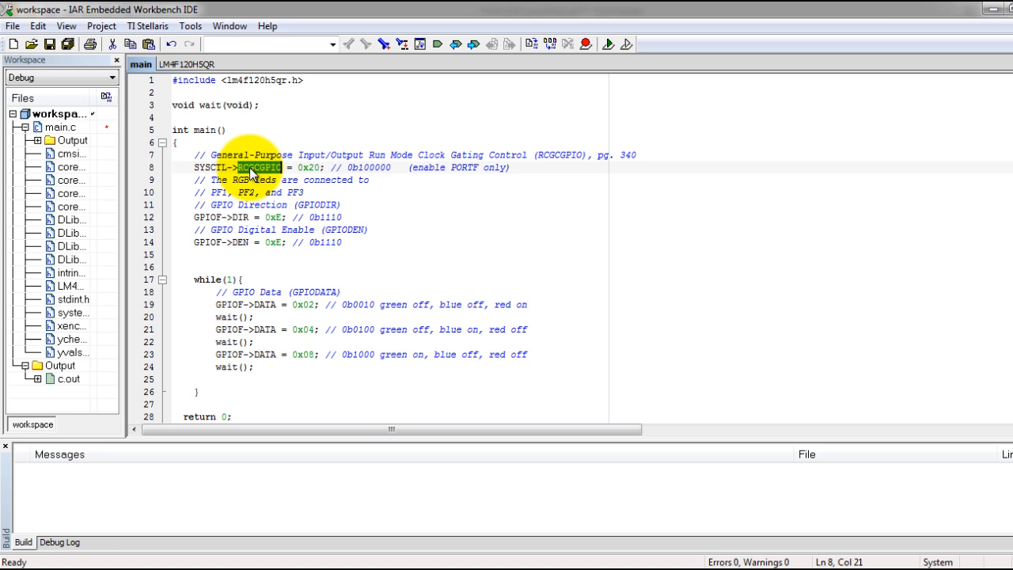
pyautogui.moveTo(259, 167)
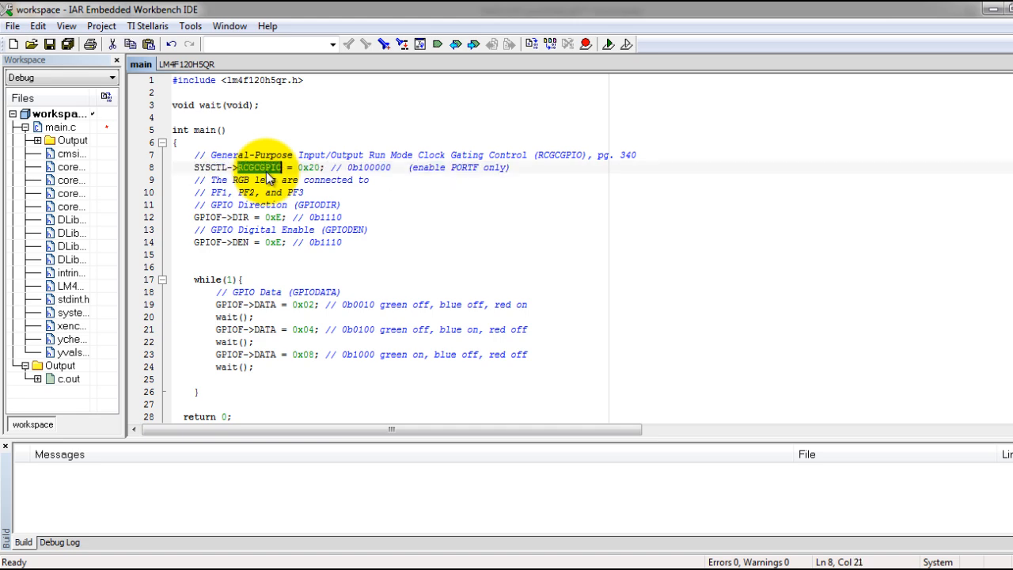
pyautogui.moveTo(259, 167)
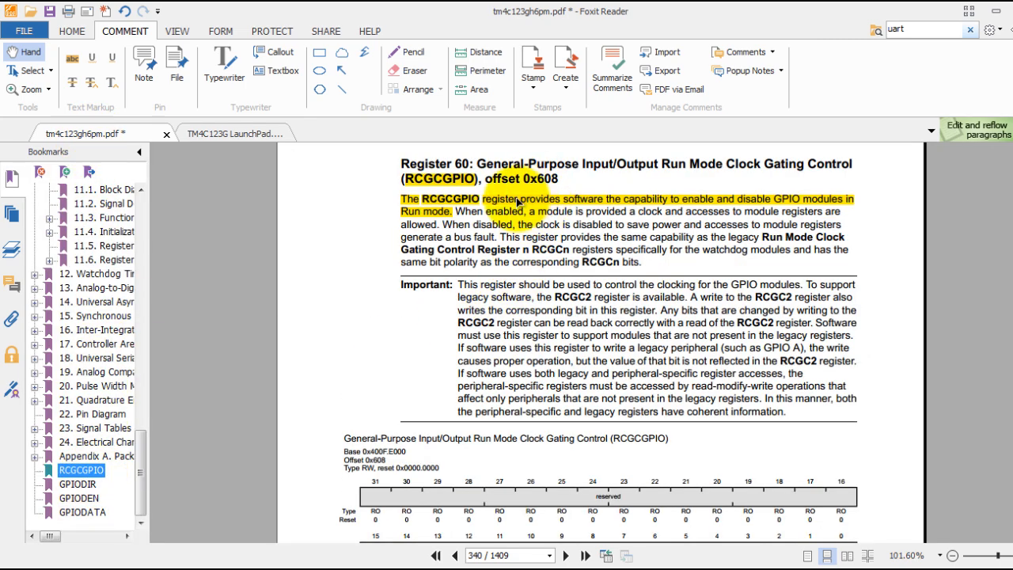
pyautogui.moveTo(420, 207)
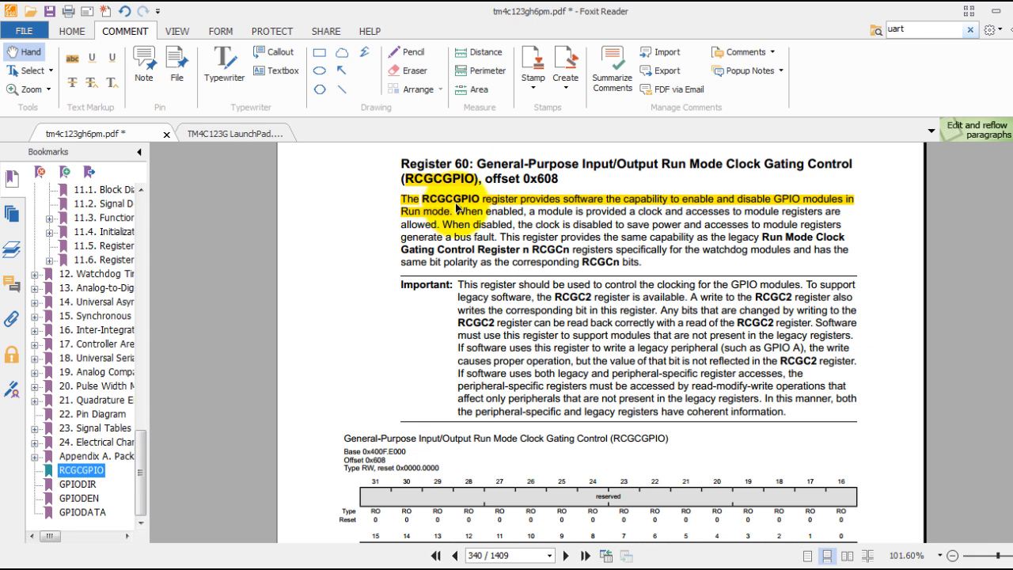
pyautogui.moveTo(599, 222)
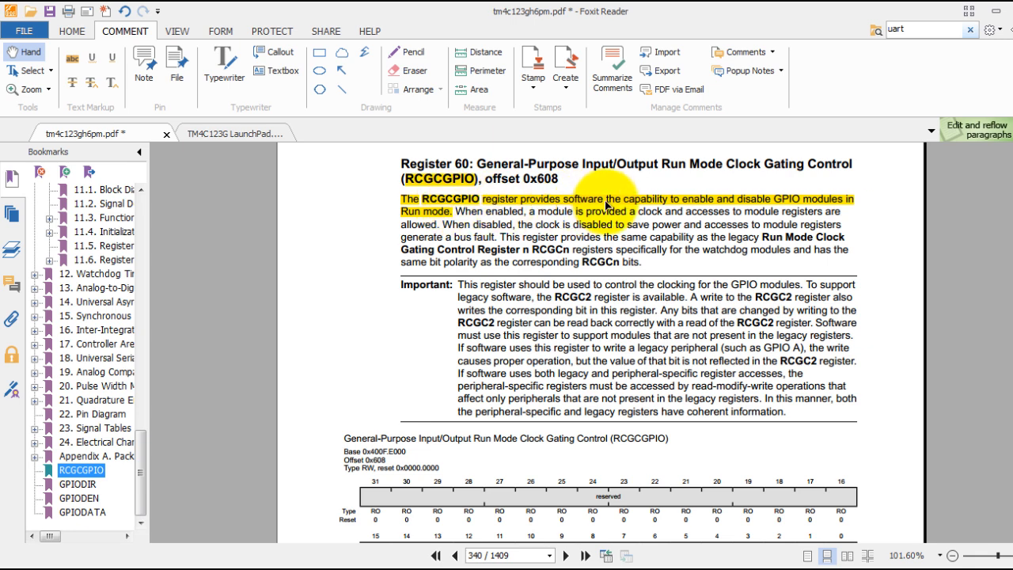
pyautogui.moveTo(746, 204)
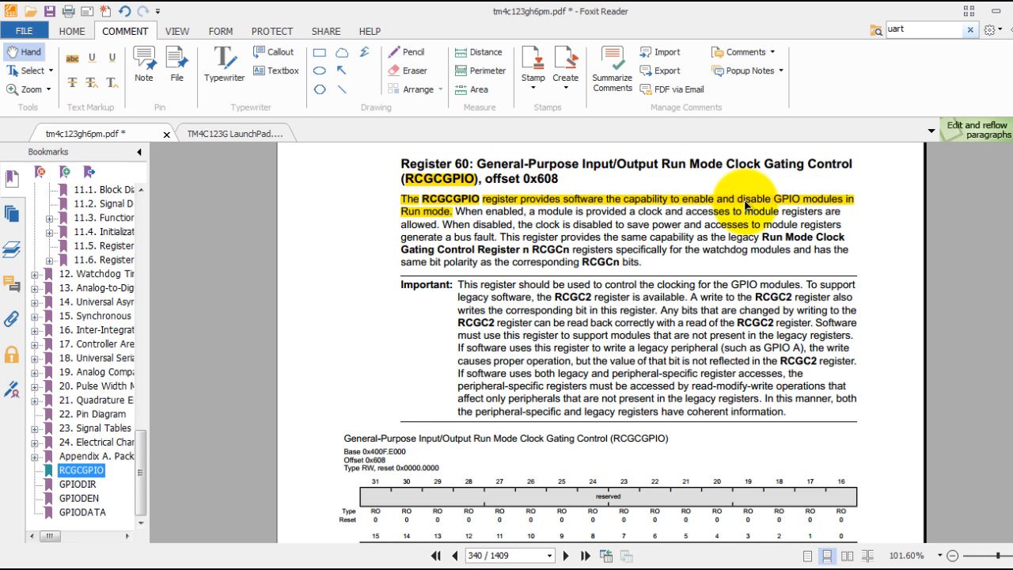
pyautogui.moveTo(823, 212)
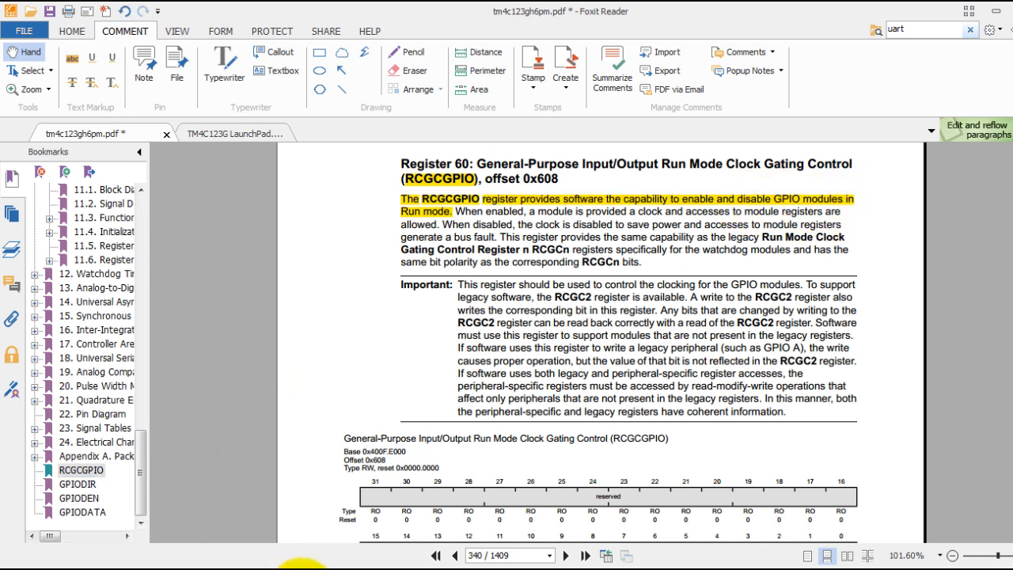
# Step: Scroll the RCGCGPIO page and highlight the R5 Port F clock enable description
pyautogui.scroll(-3)
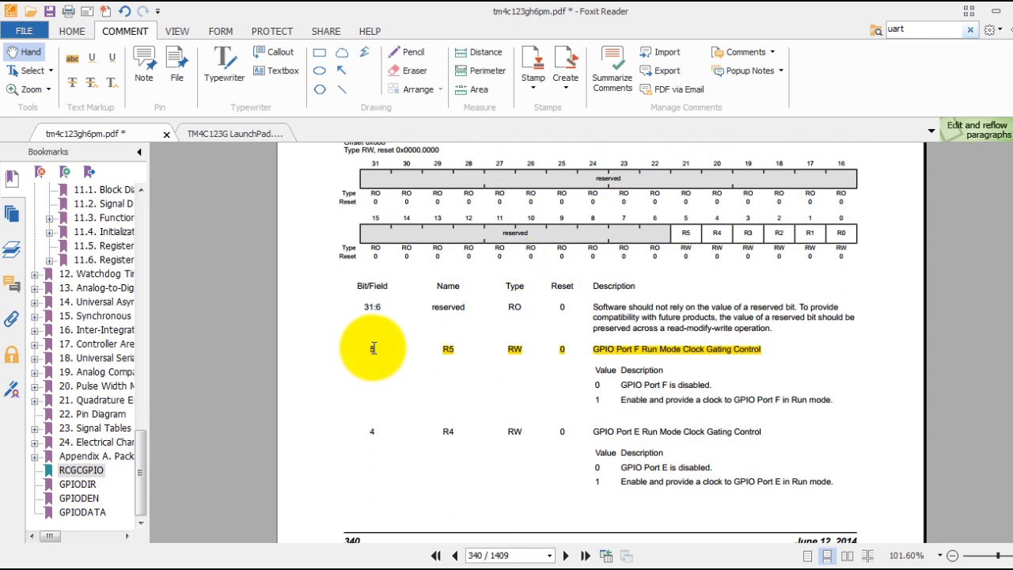
pyautogui.moveTo(592, 349)
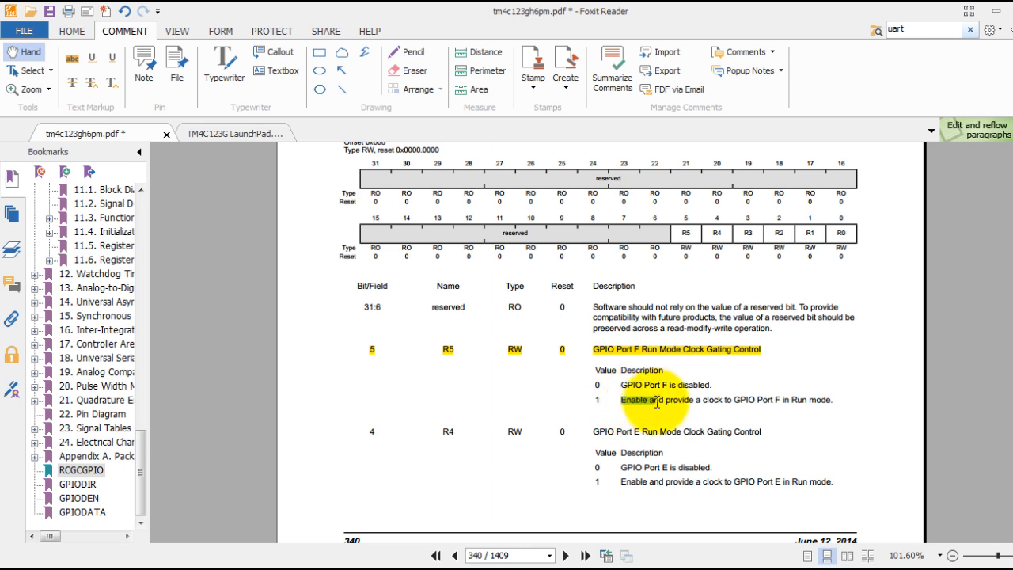
pyautogui.moveTo(621, 400); pyautogui.dragTo(704, 400)
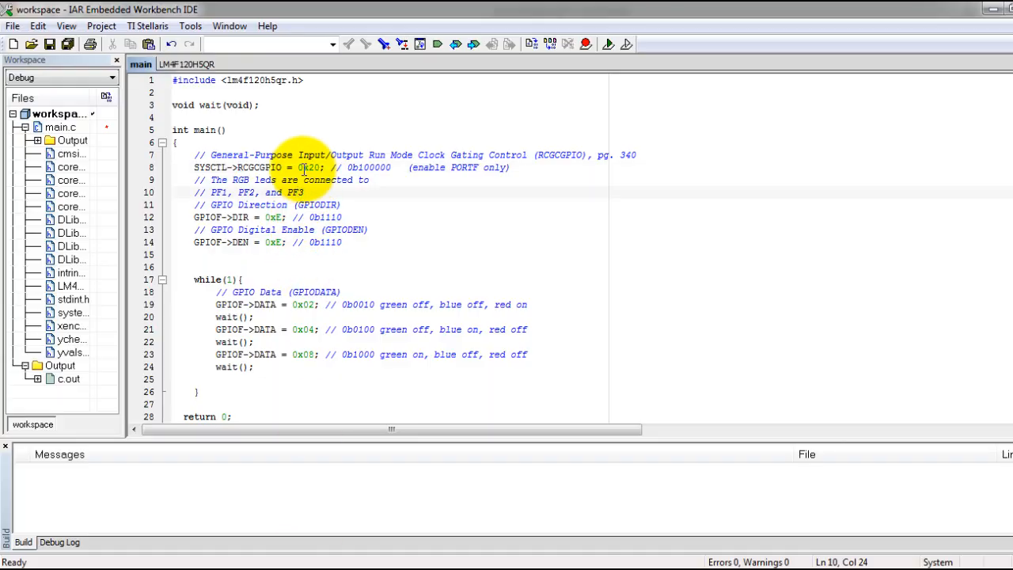
pyautogui.doubleClick(305, 167)
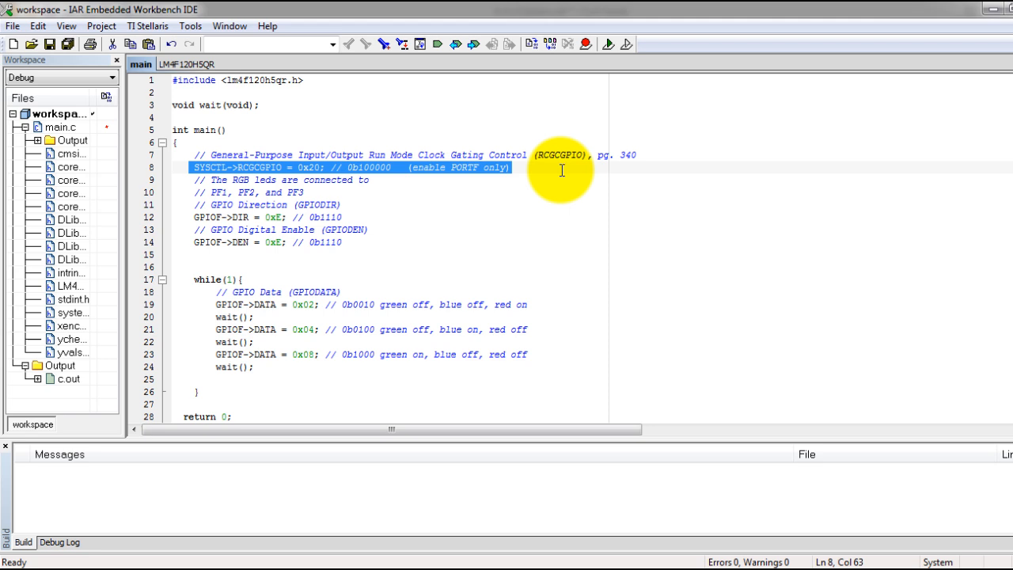
pyautogui.moveTo(198, 226)
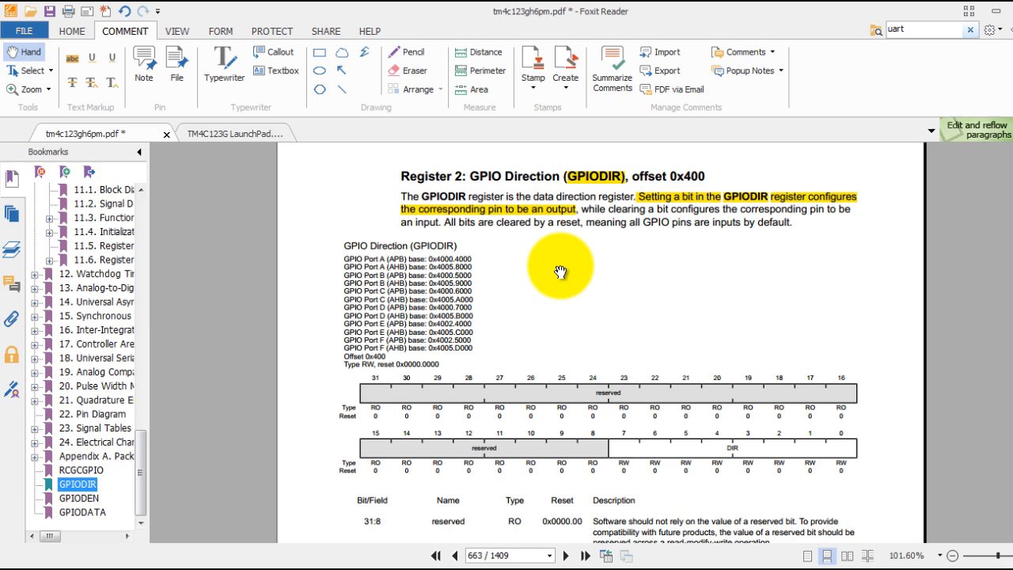
pyautogui.moveTo(729, 258)
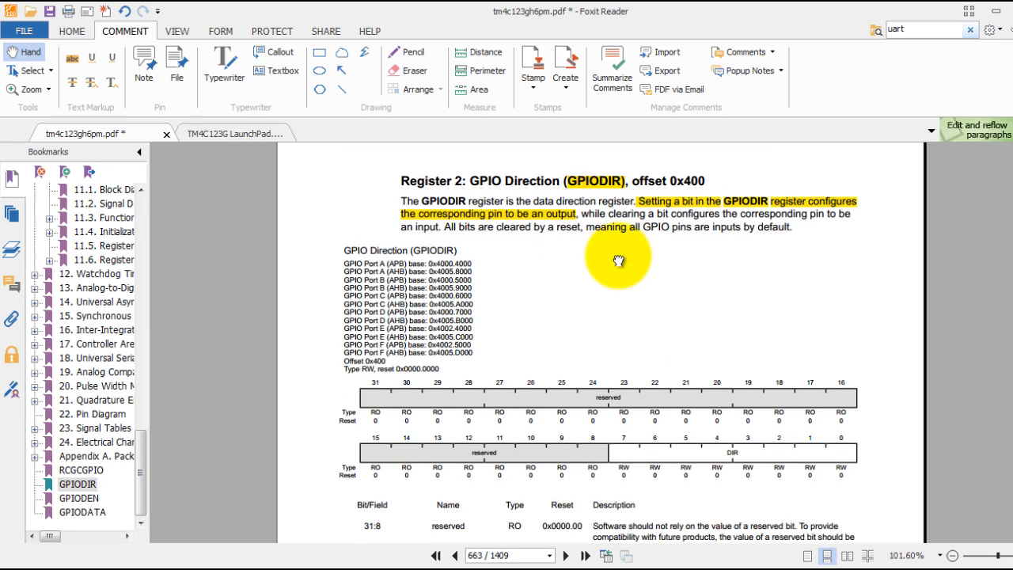
pyautogui.moveTo(501, 184)
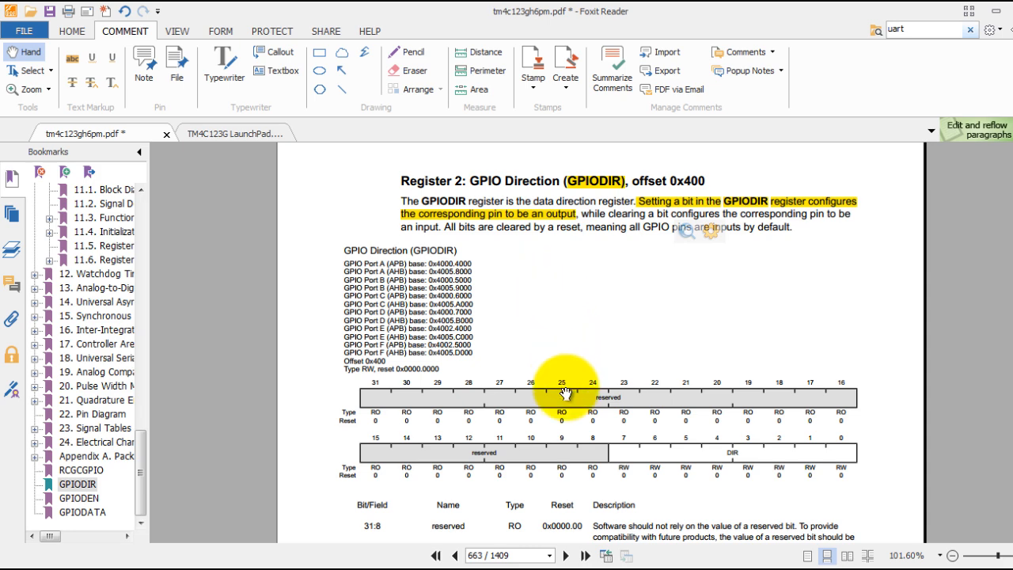
# Step: Scroll over the GPIODIR register bit diagram in the datasheet
pyautogui.scroll(-3)
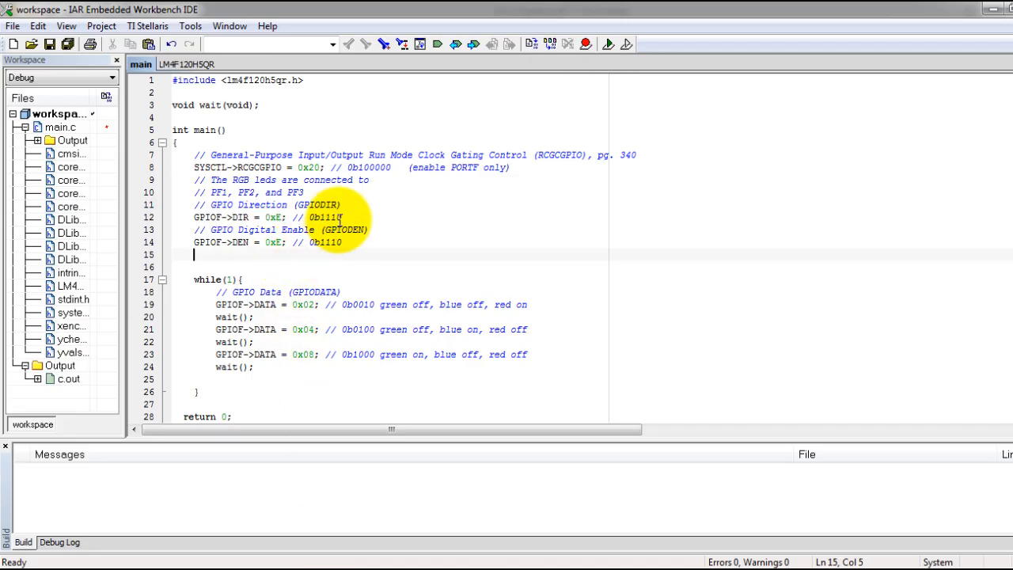
pyautogui.click(342, 217)
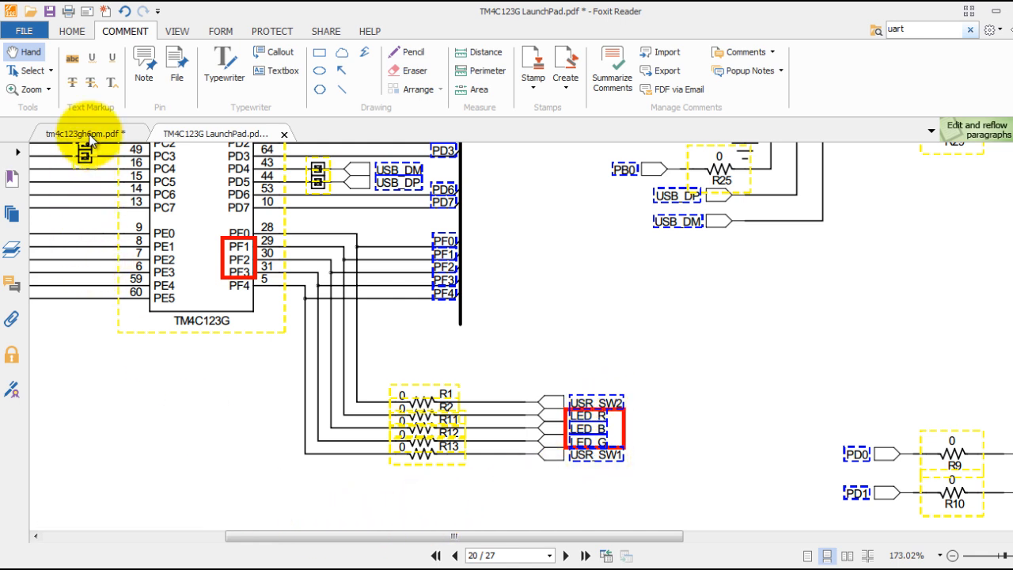
pyautogui.moveTo(90, 148)
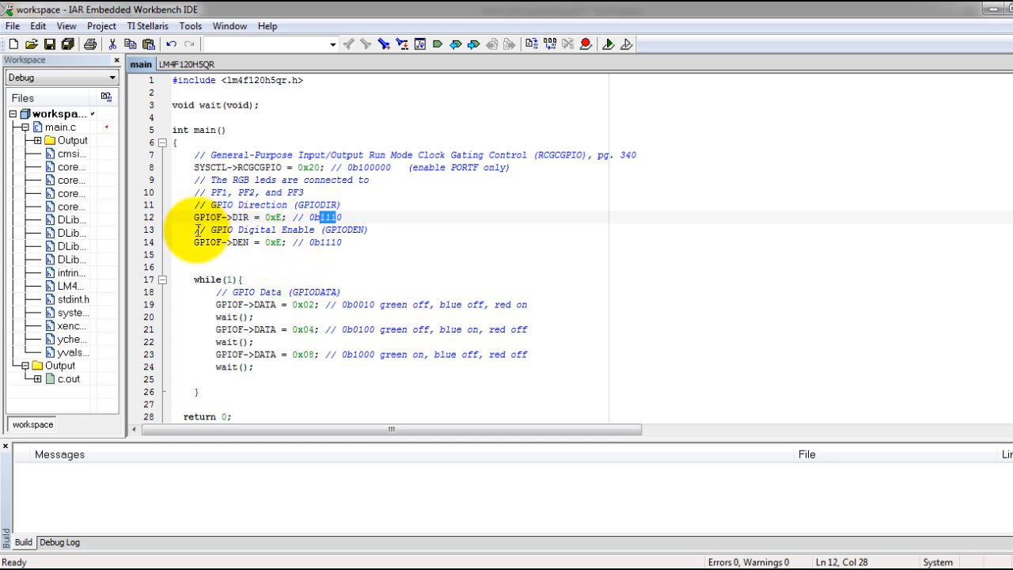
pyautogui.doubleClick(298, 230)
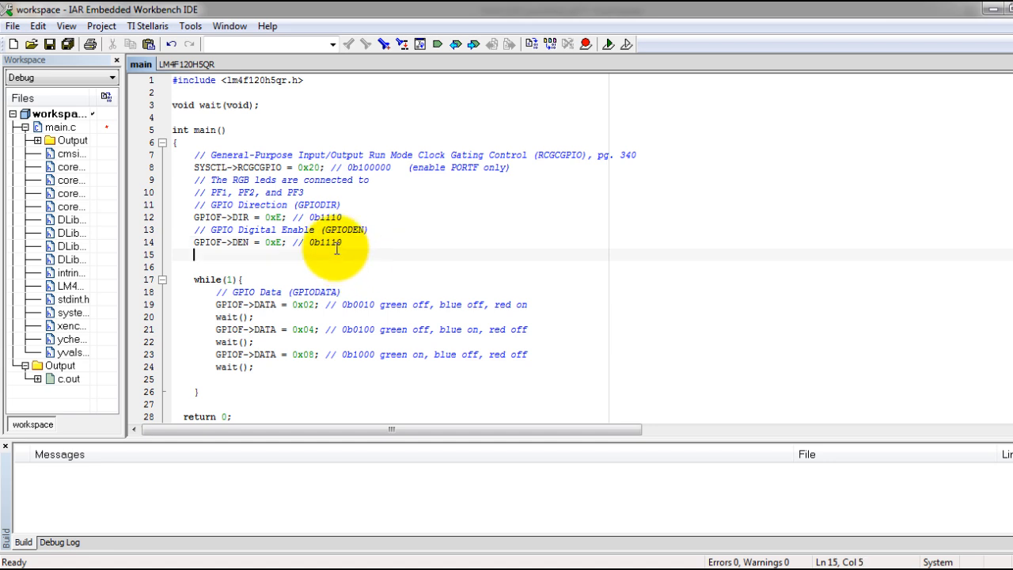
pyautogui.doubleClick(323, 242)
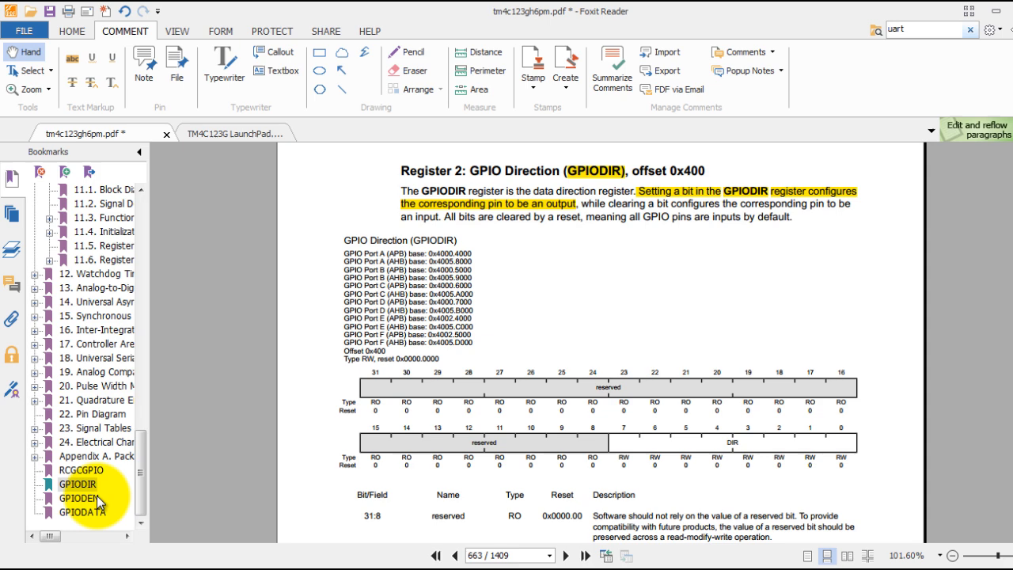
# Step: Jump to the GPIODEN register section using its bookmark
pyautogui.click(77, 498)
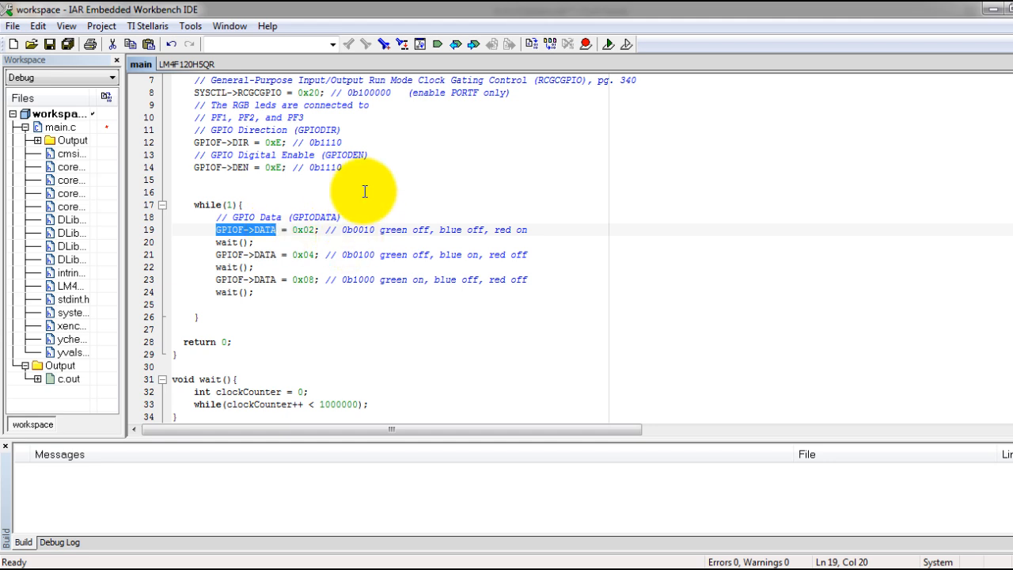
pyautogui.moveTo(339, 202)
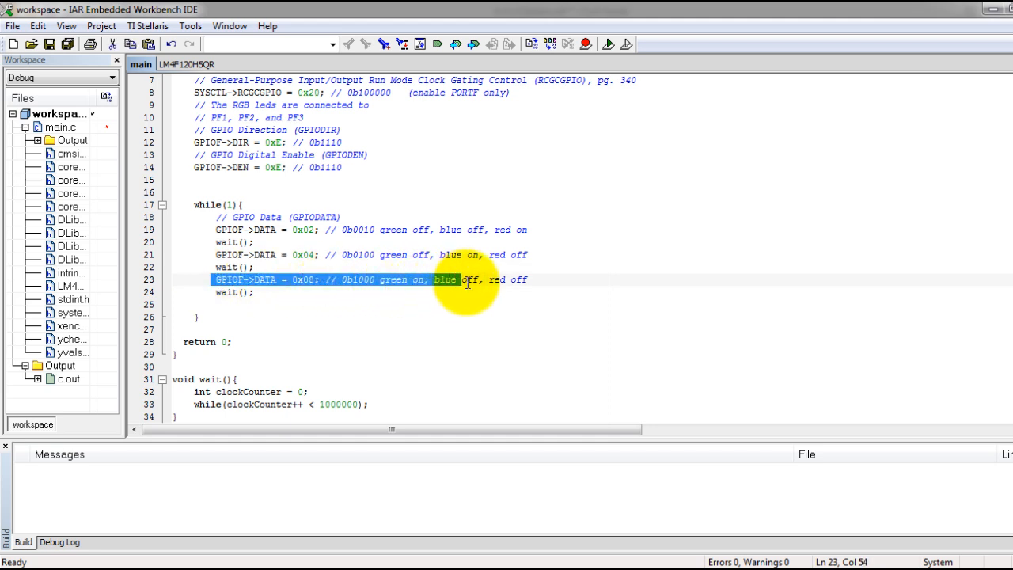
pyautogui.click(241, 292)
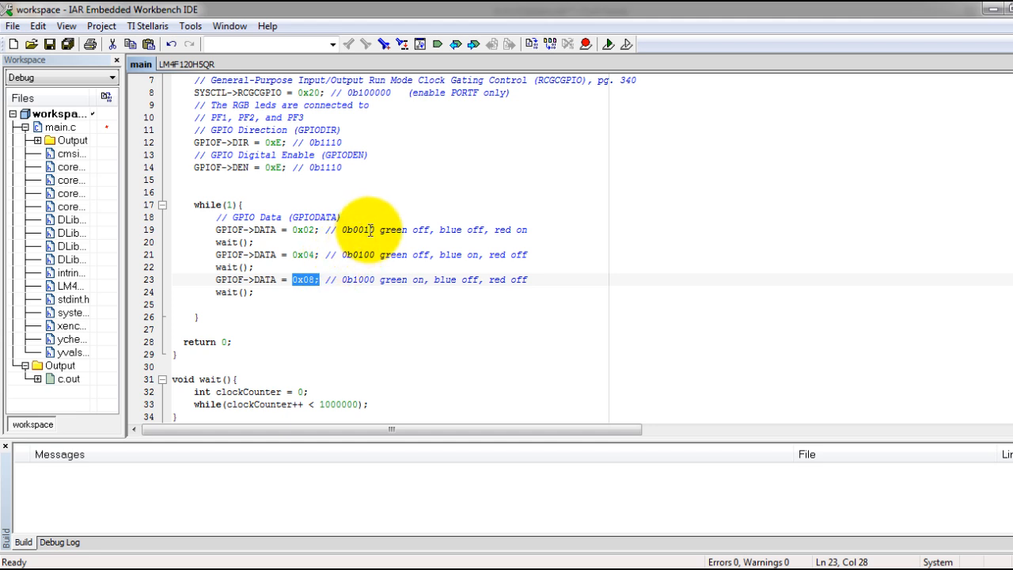
pyautogui.click(370, 230)
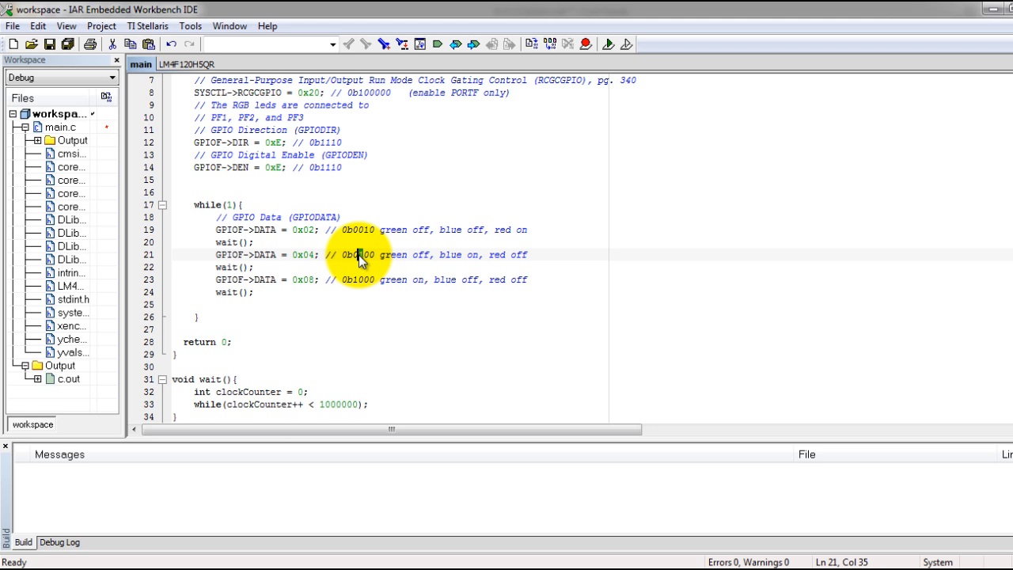
pyautogui.click(355, 279)
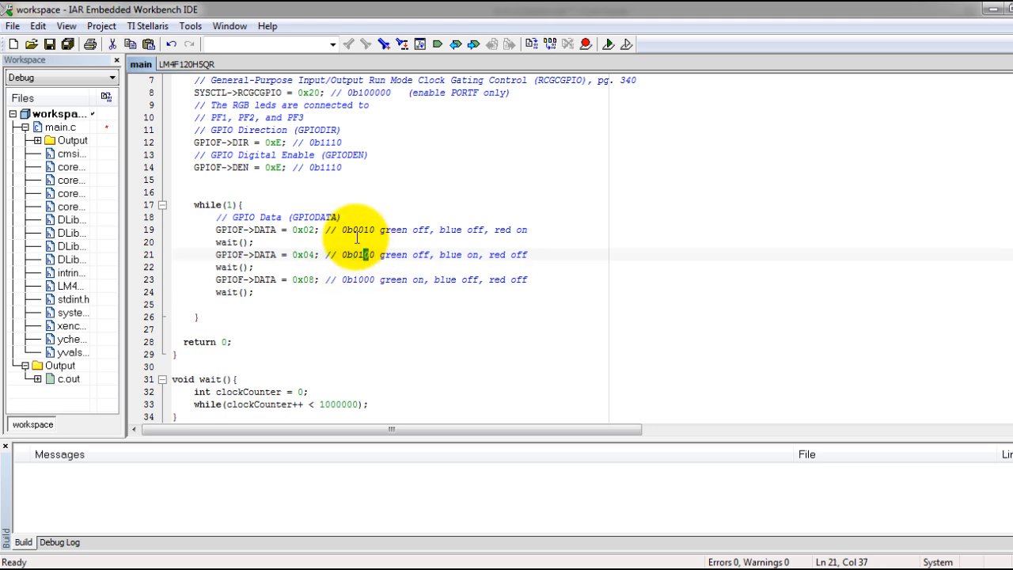
pyautogui.click(357, 230)
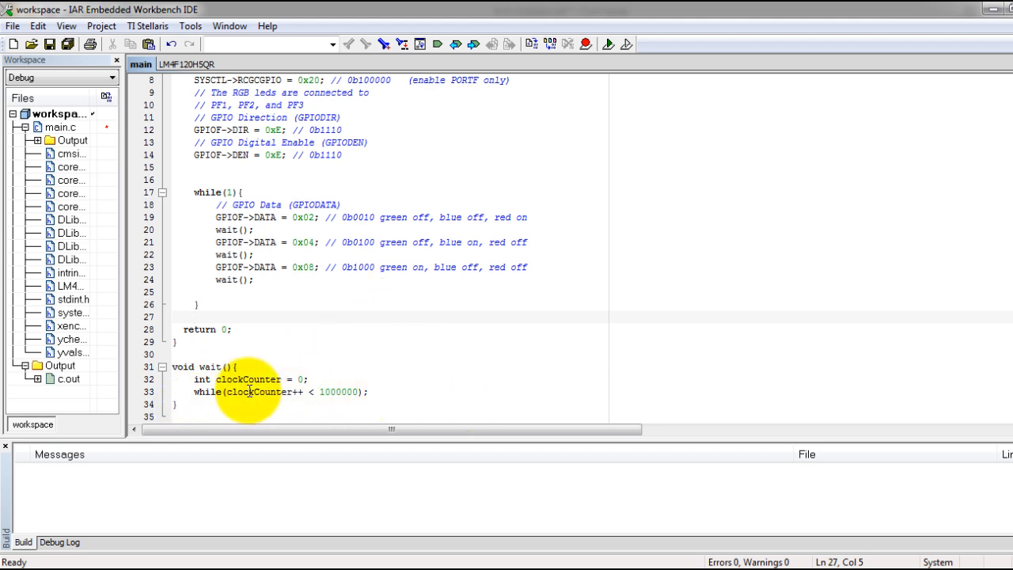
pyautogui.doubleClick(338, 392)
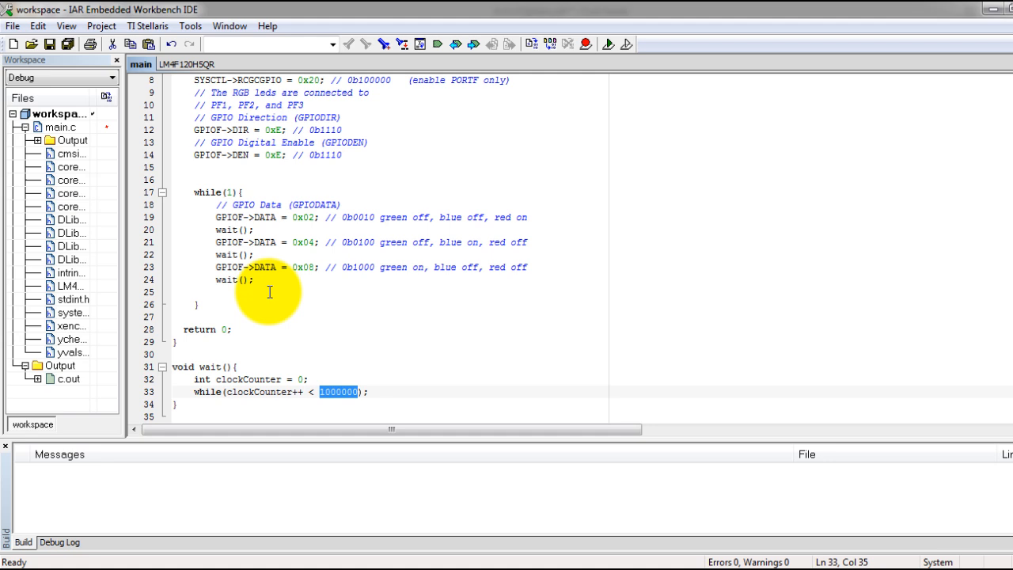
pyautogui.moveTo(359, 413)
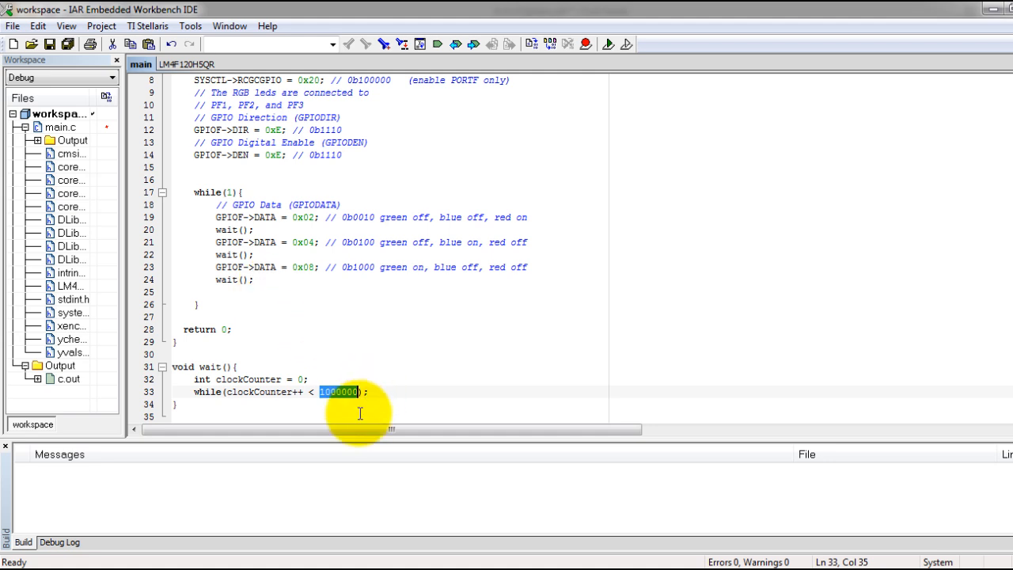
pyautogui.click(390, 393)
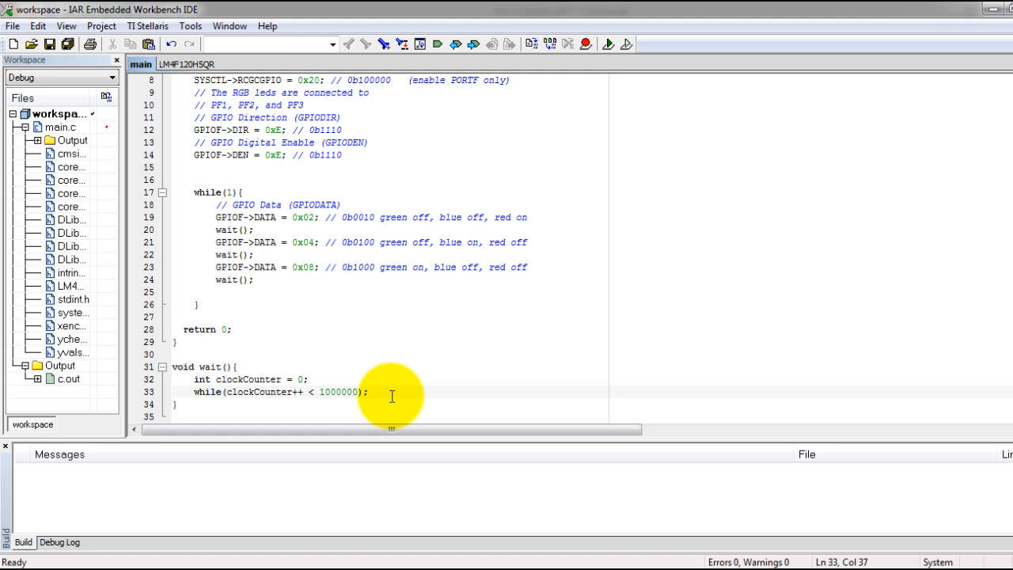
pyautogui.moveTo(194, 379); pyautogui.dragTo(368, 392)
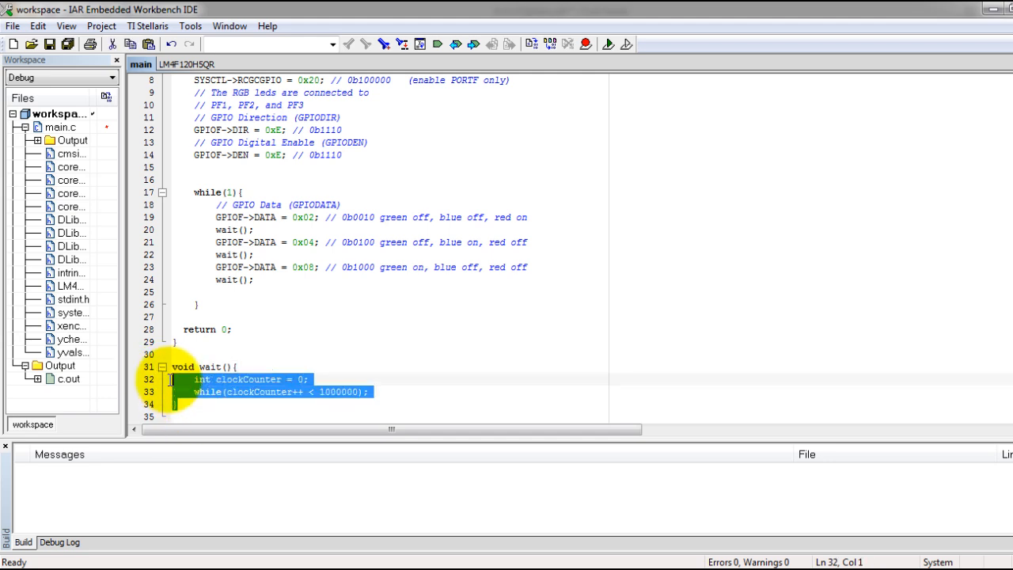
pyautogui.doubleClick(339, 392)
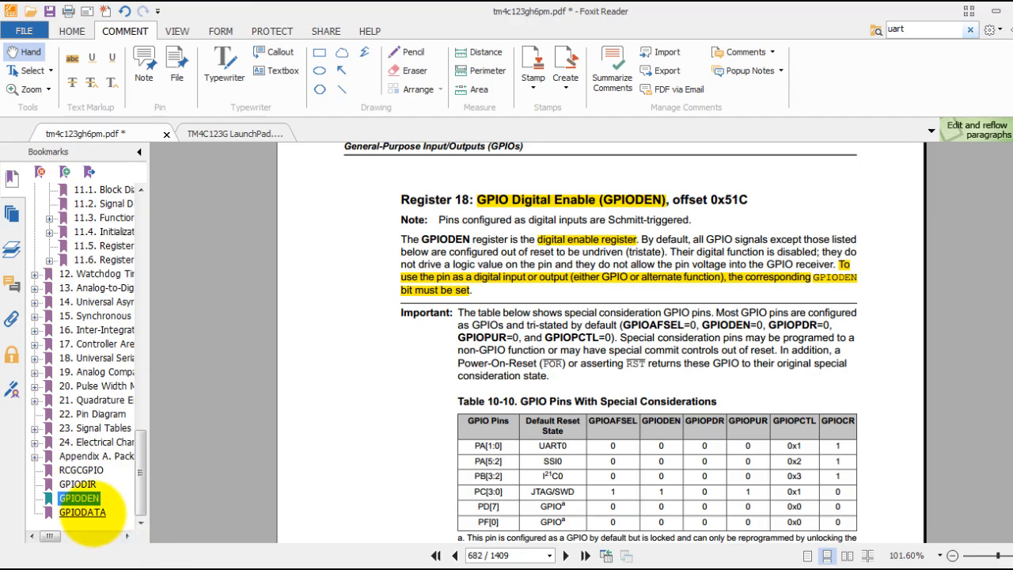
# Step: Glance at the LaunchPad schematic, then return to the datasheet's GPIODATA register page
pyautogui.click(229, 133)
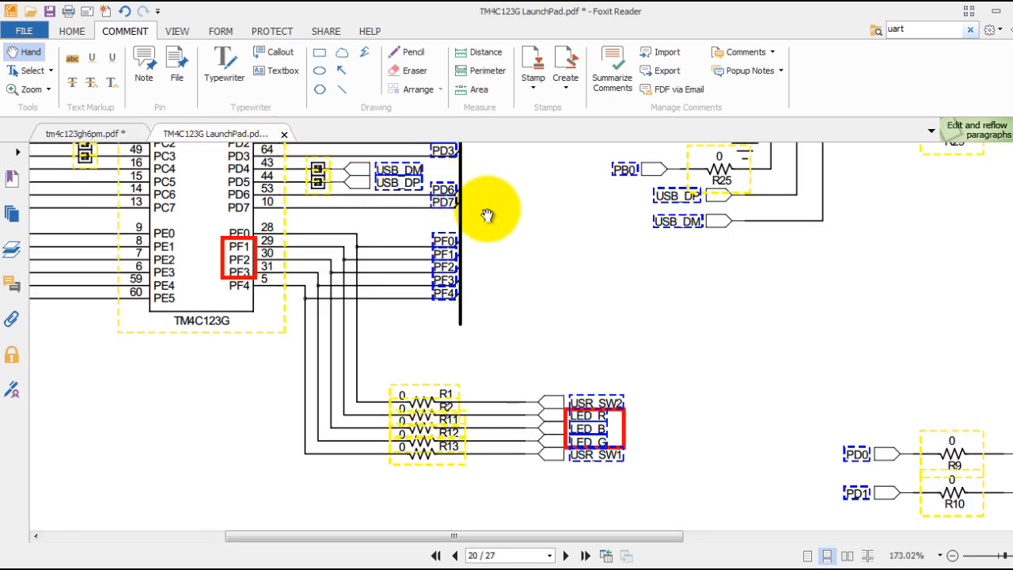
pyautogui.click(85, 133)
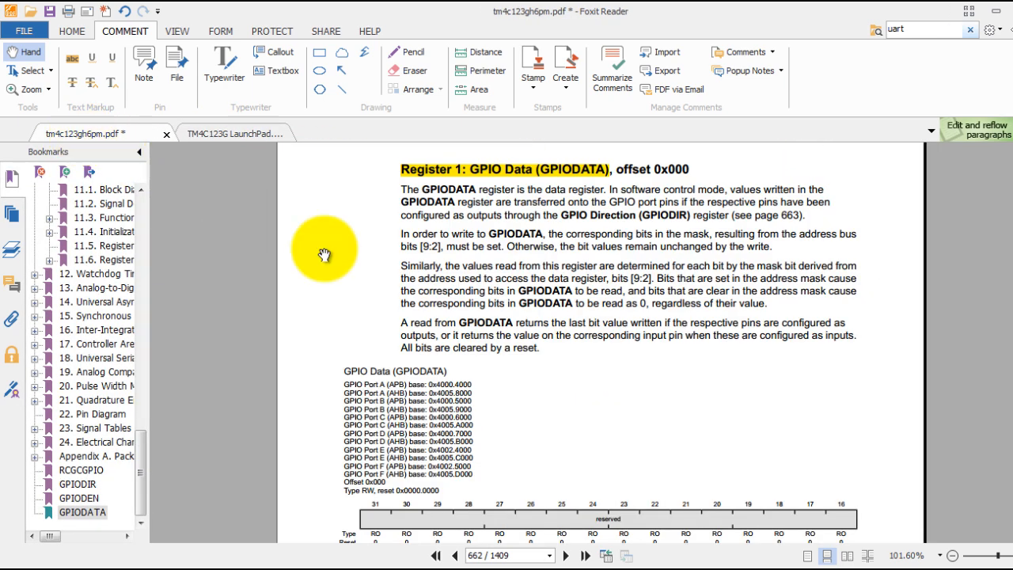
pyautogui.scroll(-3)
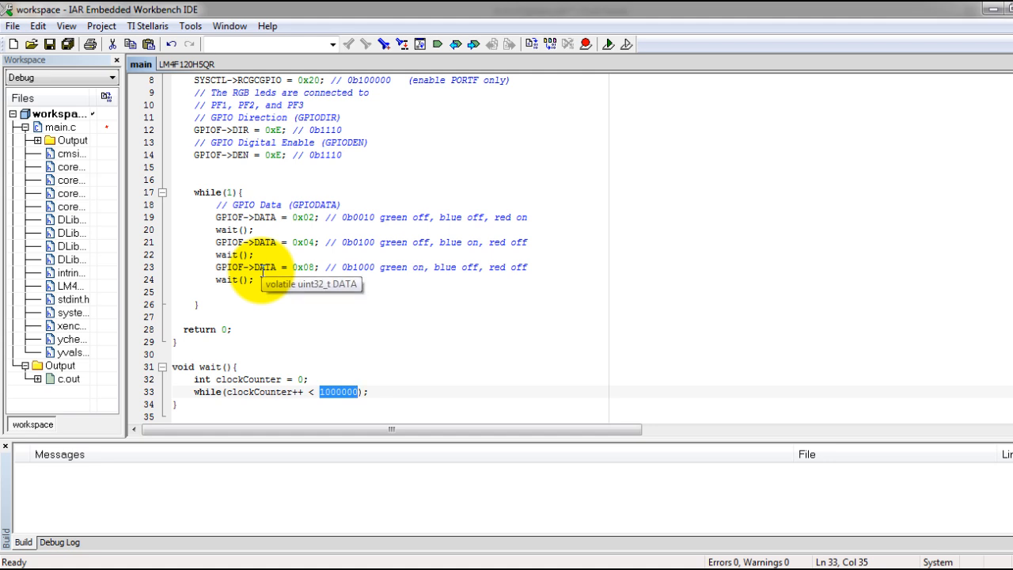
pyautogui.moveTo(250, 303)
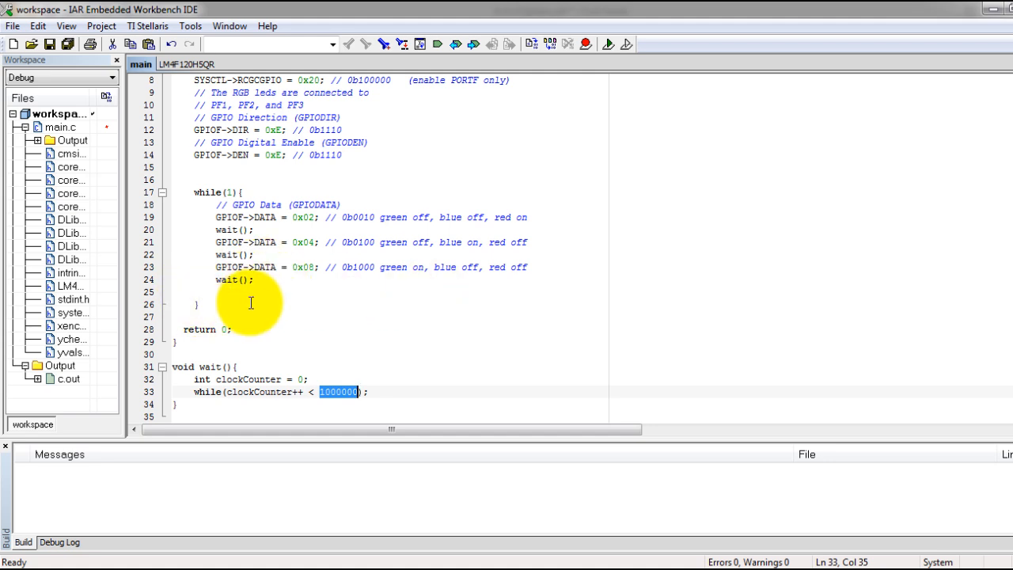
pyautogui.moveTo(207, 280)
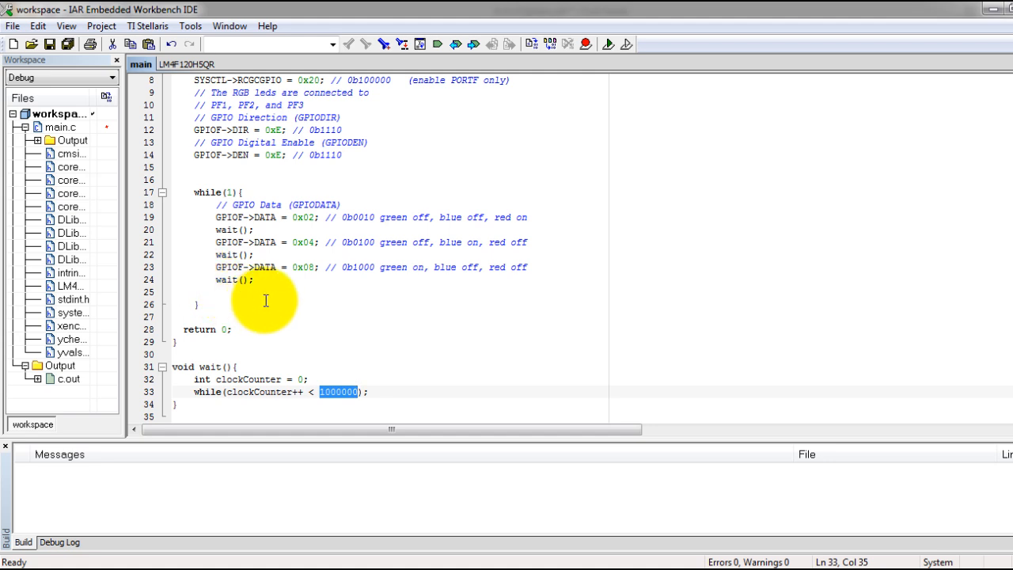
pyautogui.moveTo(294, 294)
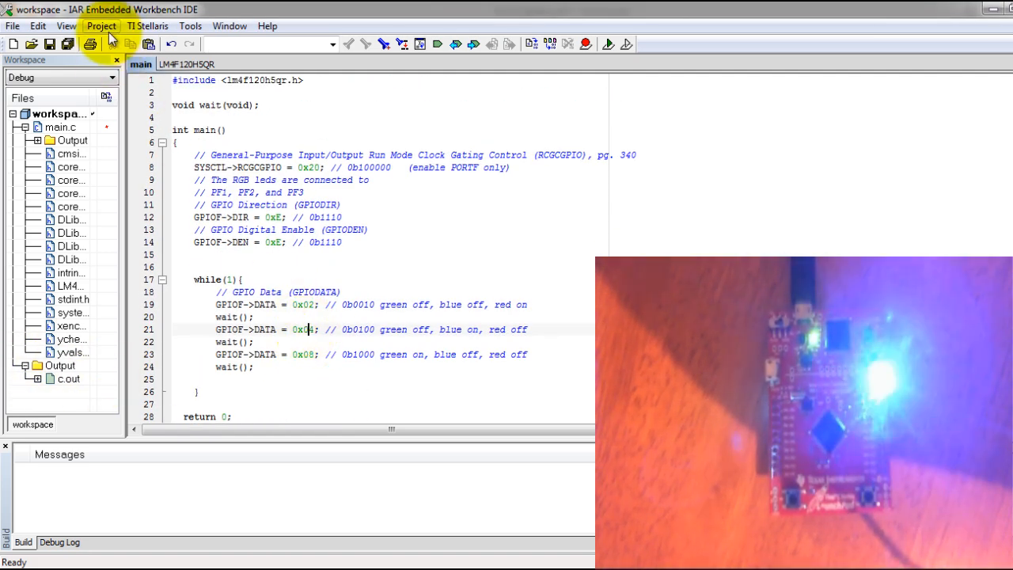
# Step: Make the project and download it to the LaunchPad to start debugging
pyautogui.click(113, 25)
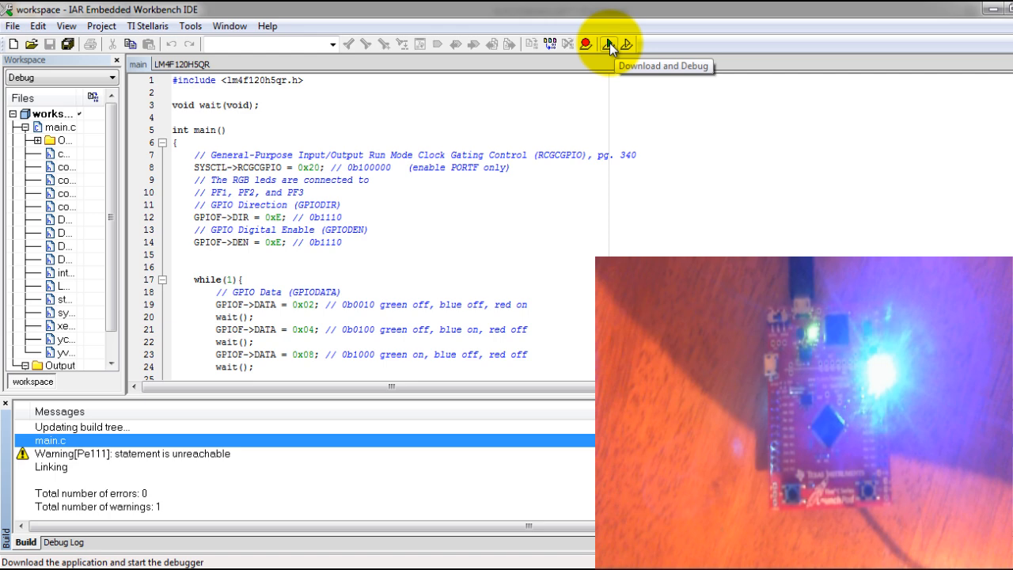
pyautogui.click(605, 42)
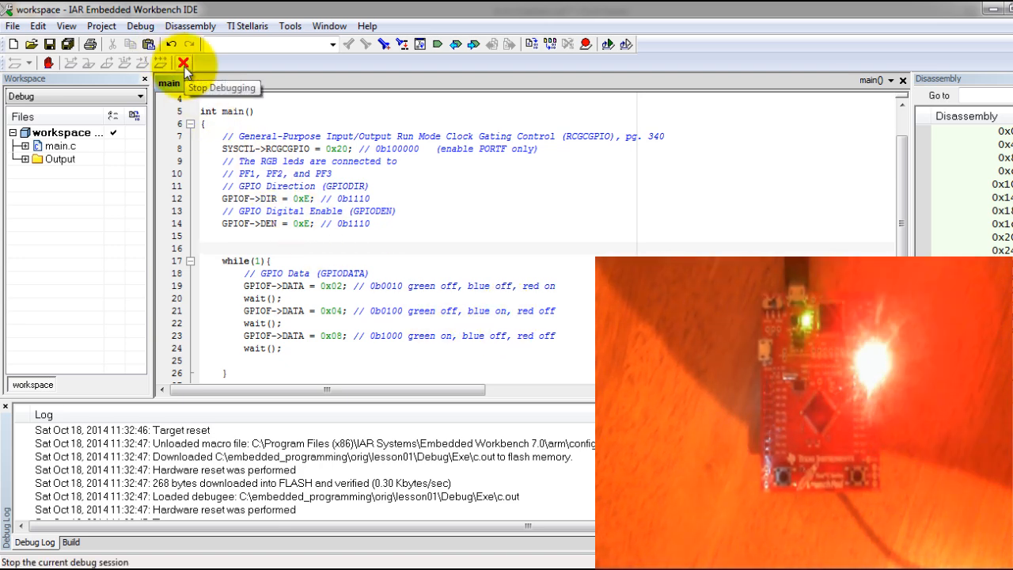
# Step: Stop the running debug session from the debug toolbar
pyautogui.click(170, 64)
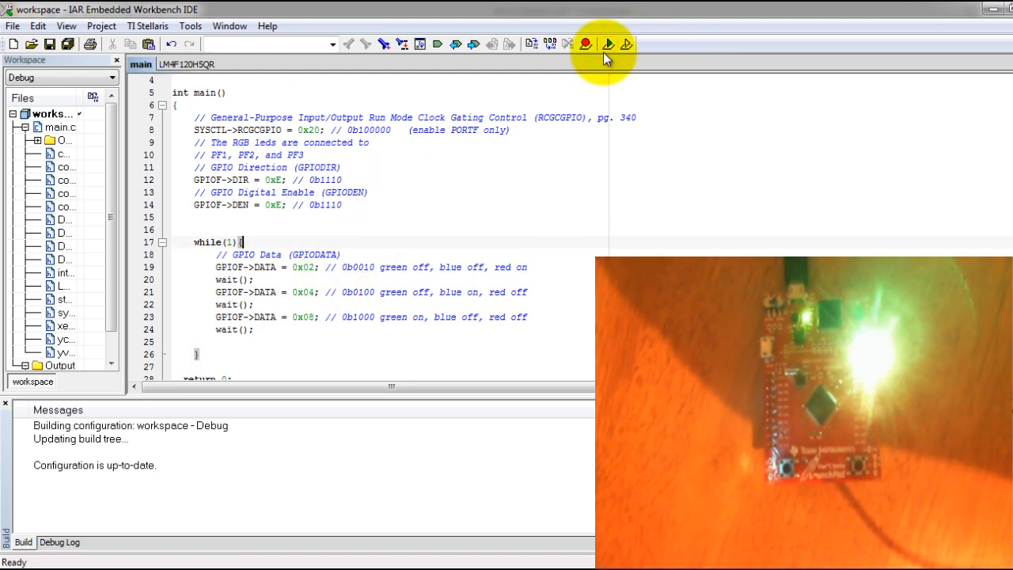
pyautogui.moveTo(628, 44)
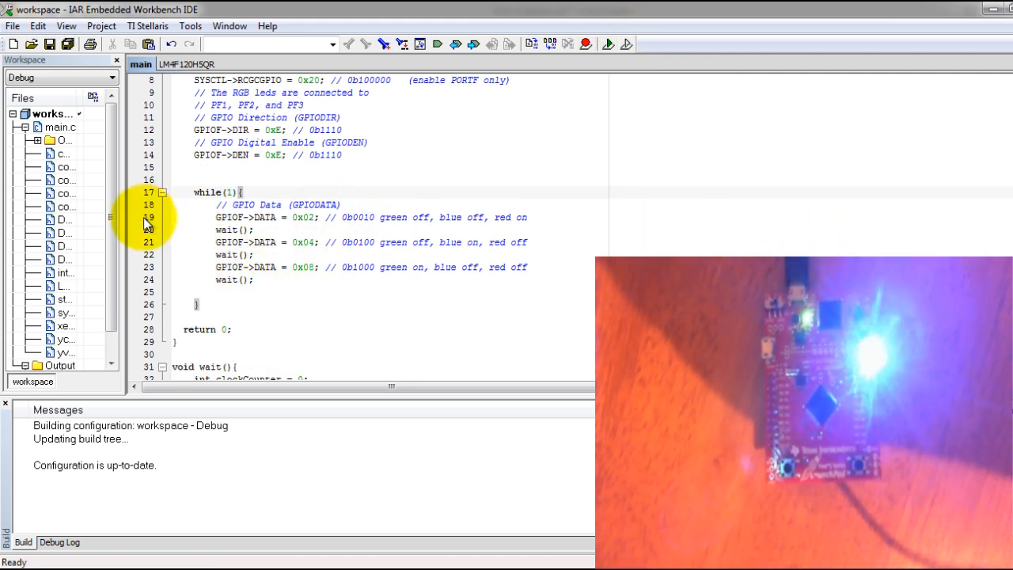
# Step: Set breakpoints on lines 19, 21 and 23, then debug without downloading
pyautogui.click(133, 217)
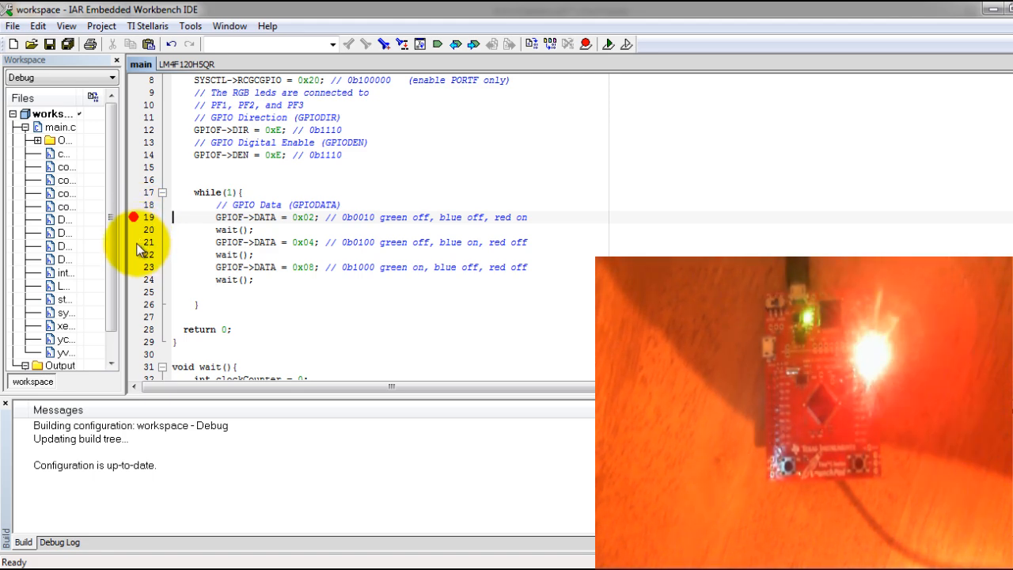
pyautogui.click(132, 241)
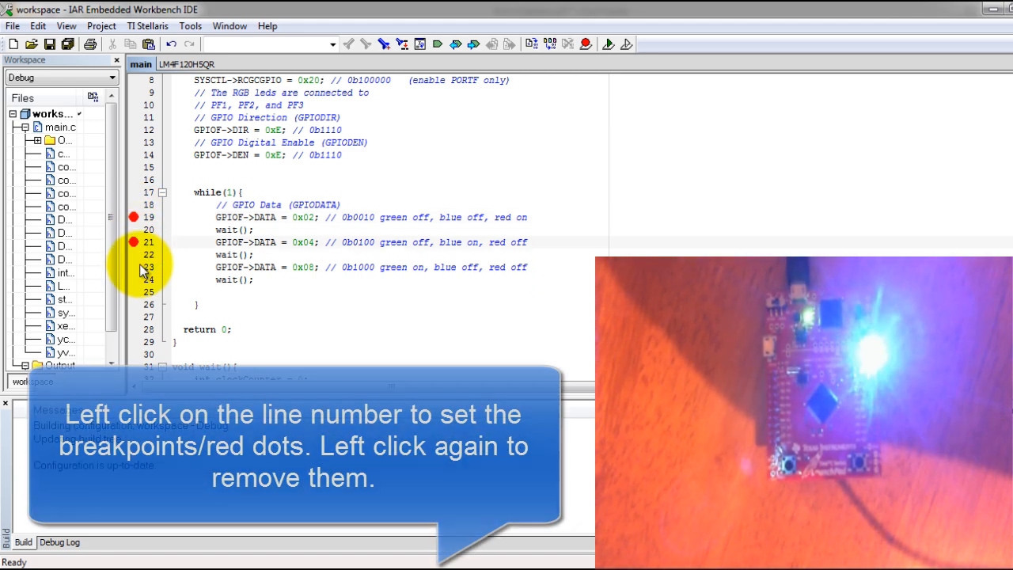
pyautogui.click(134, 267)
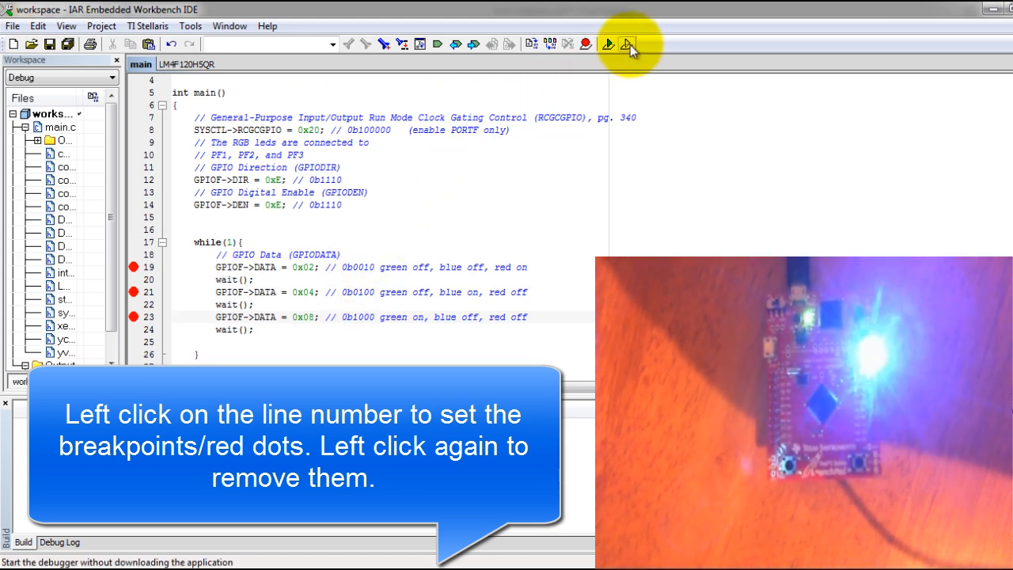
pyautogui.click(627, 44)
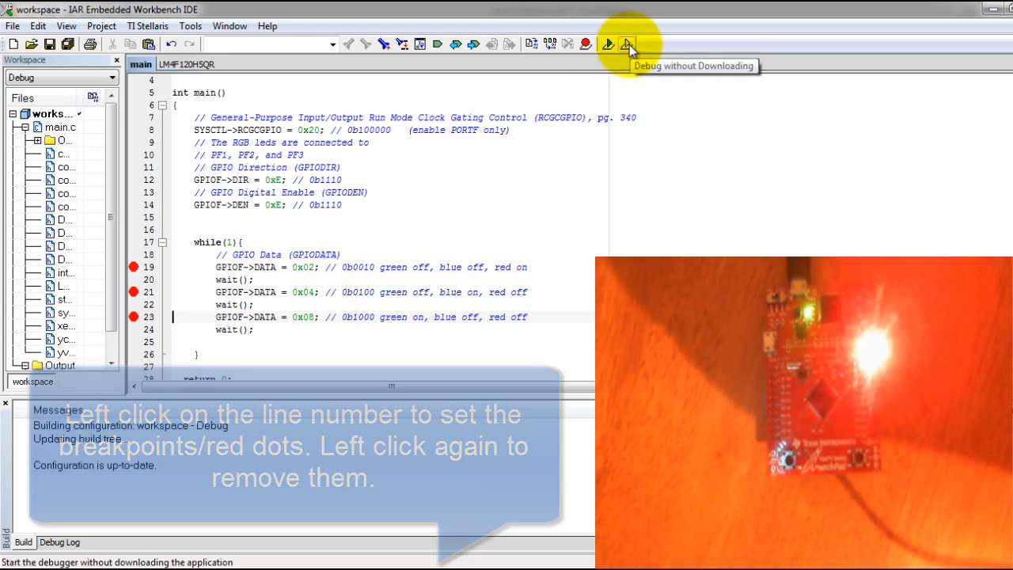
pyautogui.click(635, 44)
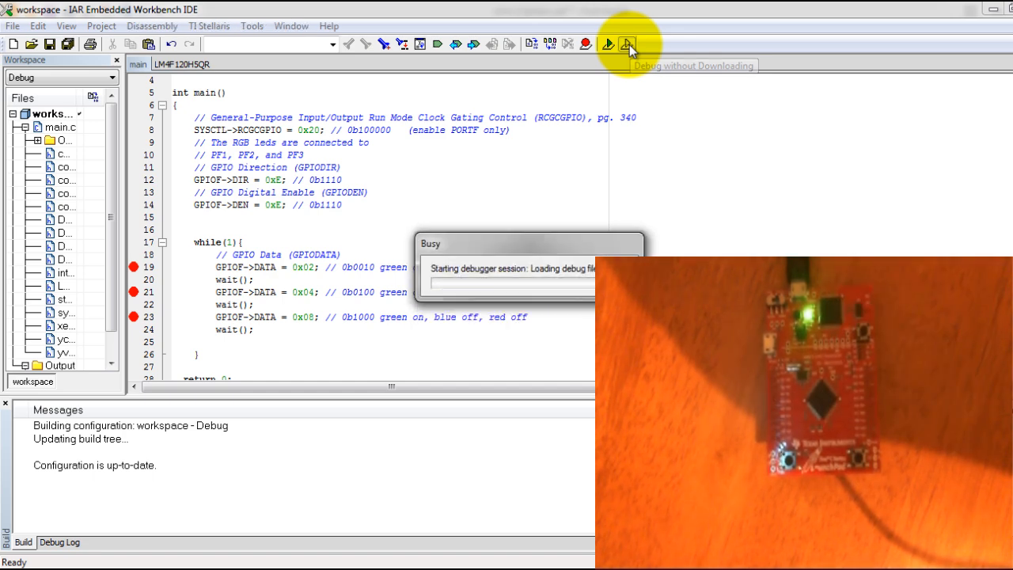
# Step: Run to the first breakpoint, execute line 19 to light red, and step past the wait
pyautogui.click(625, 45)
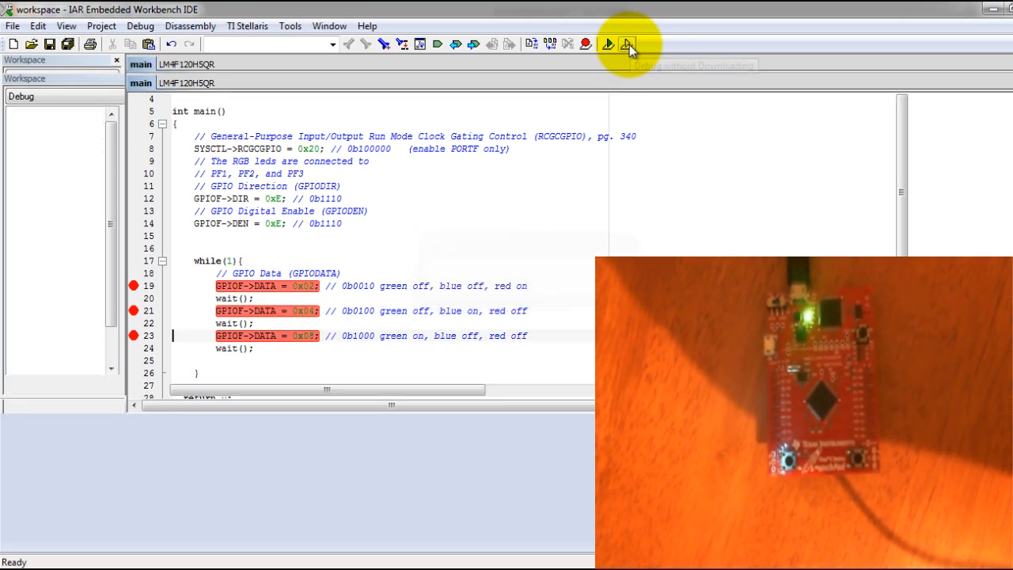
pyautogui.click(640, 45)
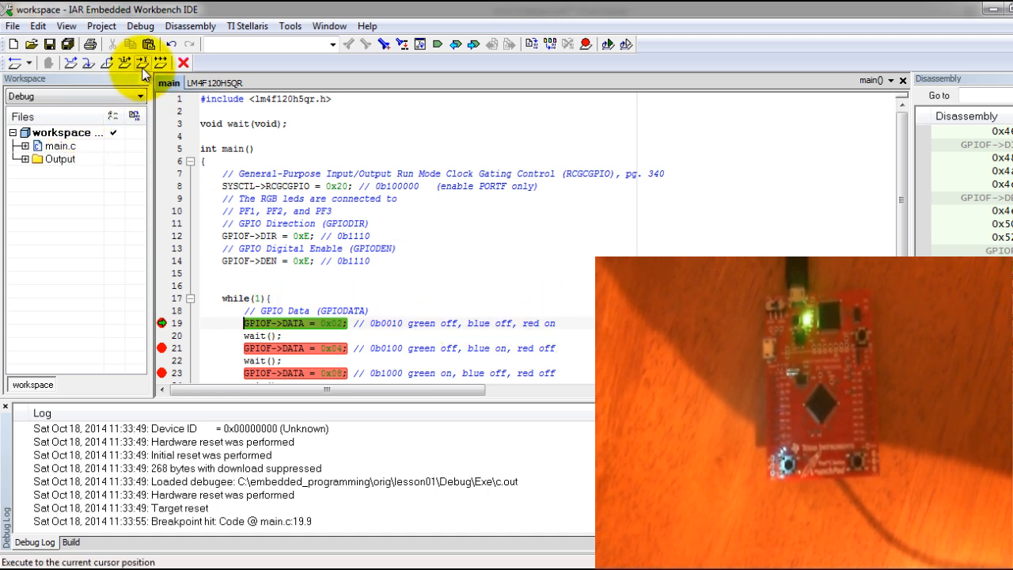
pyautogui.moveTo(143, 63)
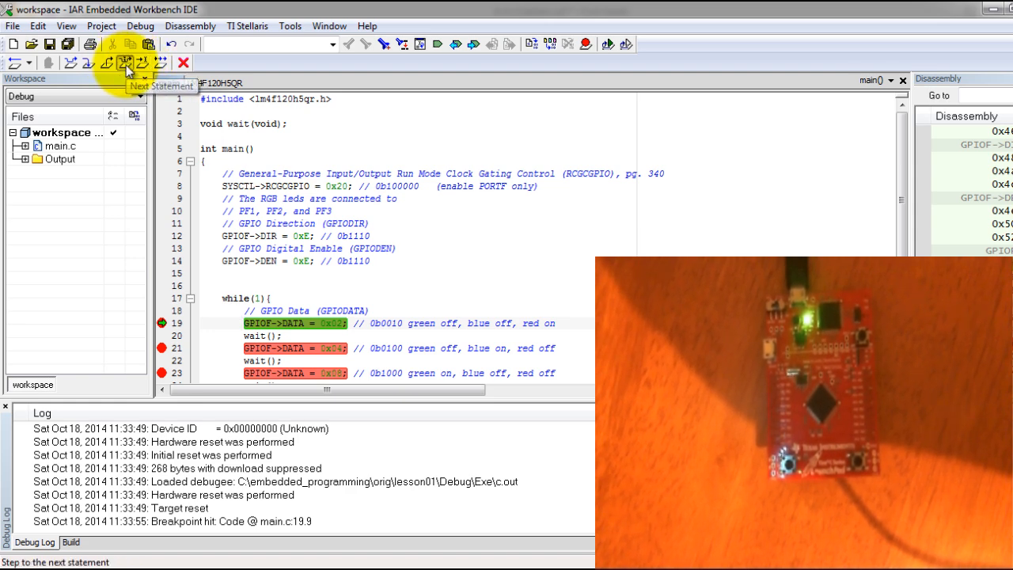
pyautogui.click(125, 63)
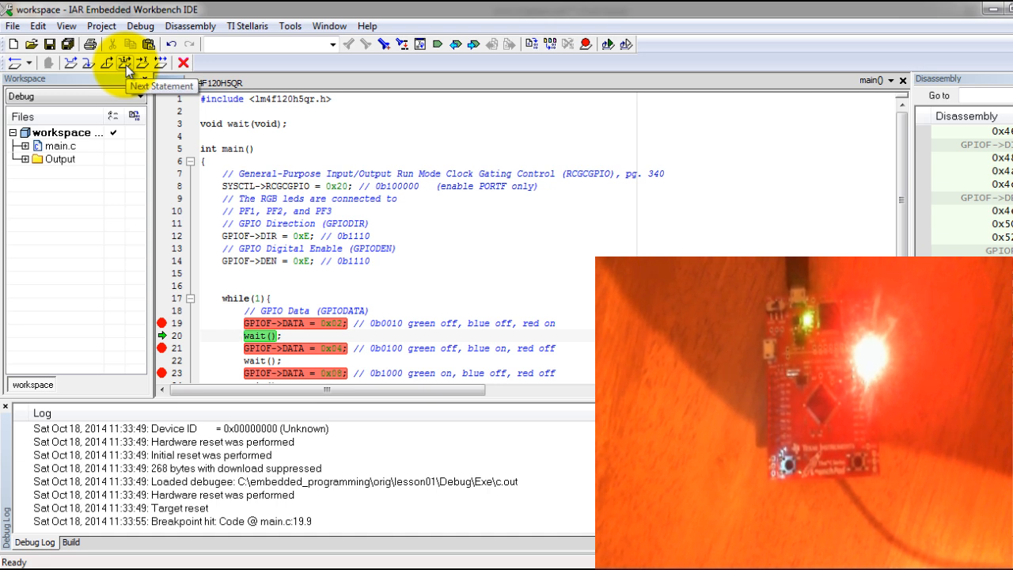
pyautogui.click(125, 64)
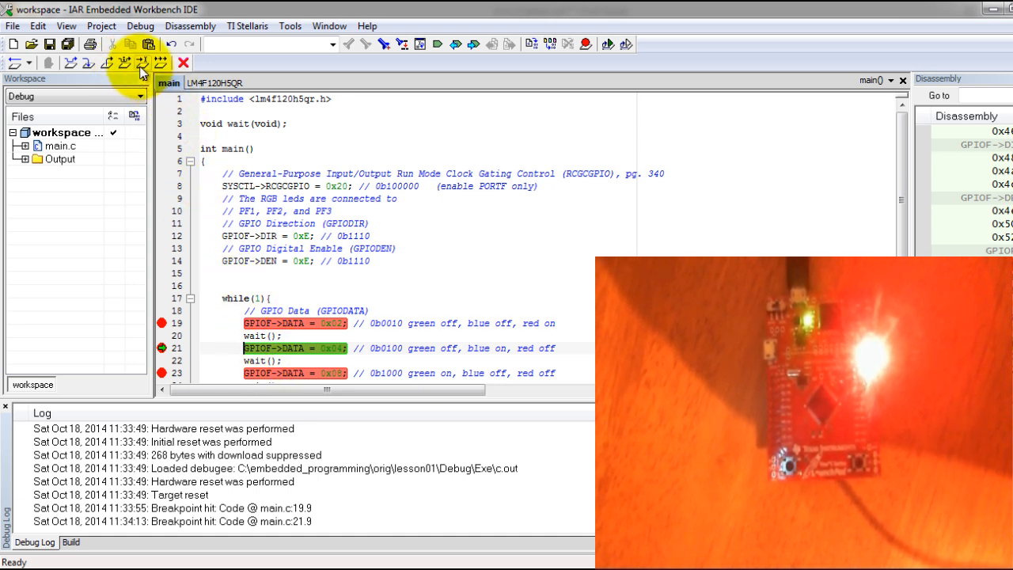
pyautogui.moveTo(135, 62)
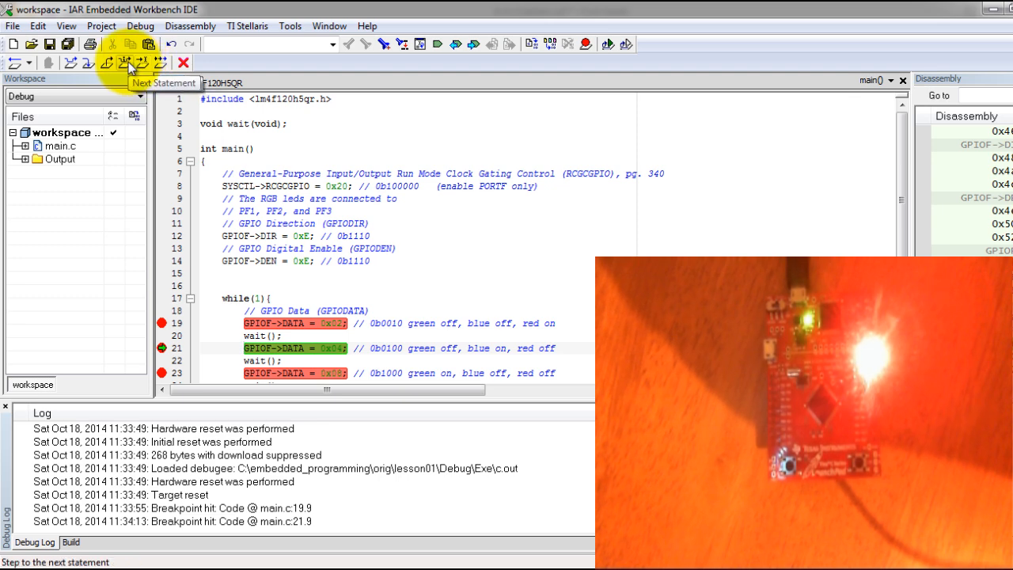
# Step: Step through lines 21 and 23 lighting blue then green, then stop debugging
pyautogui.click(127, 63)
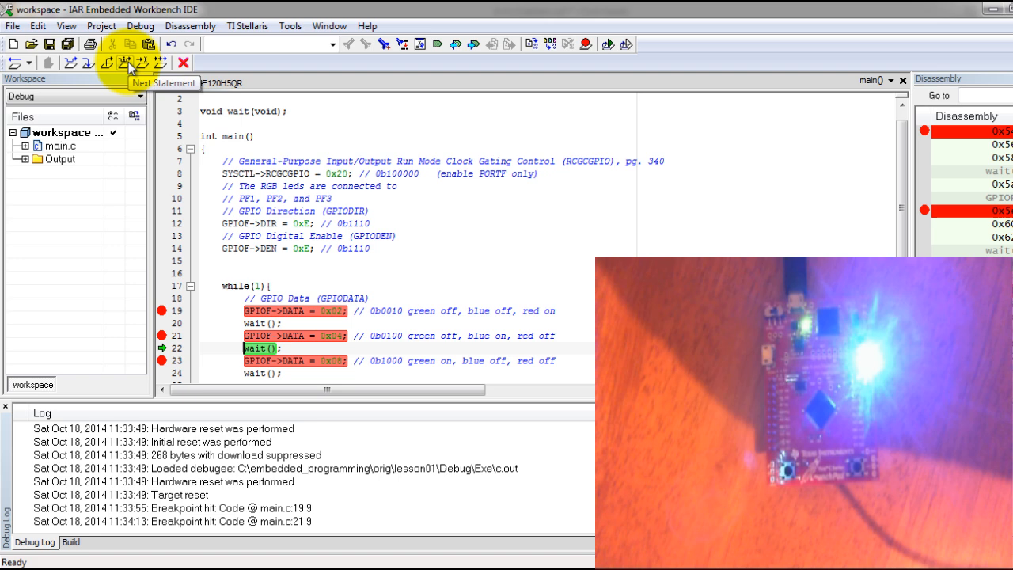
pyautogui.click(128, 63)
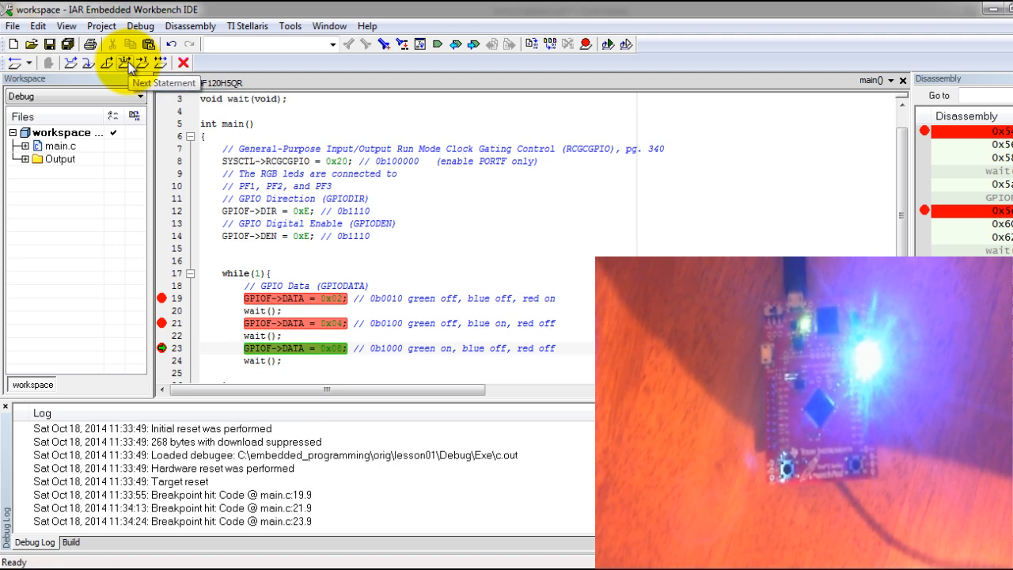
pyautogui.click(126, 63)
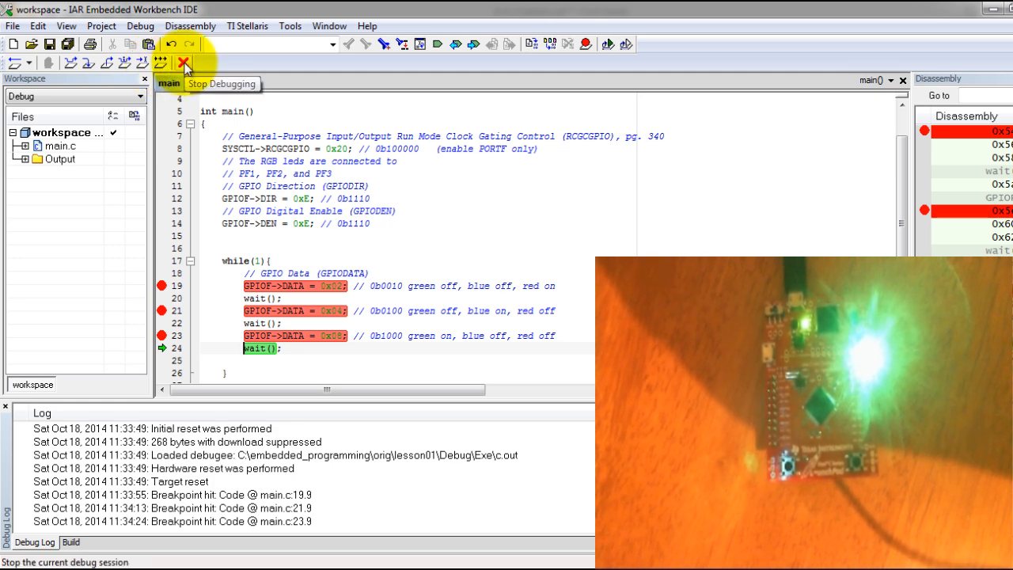
pyautogui.click(182, 63)
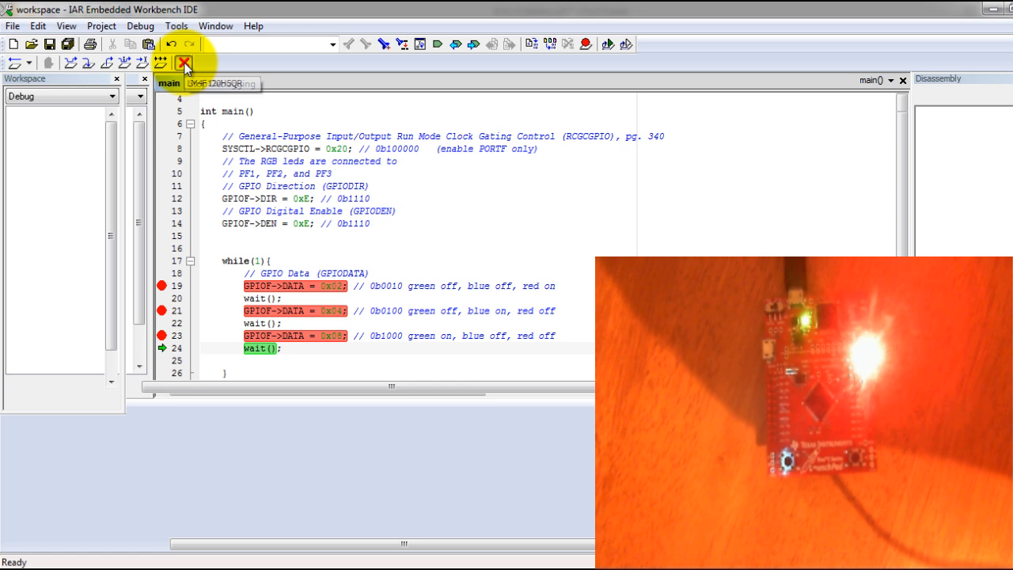